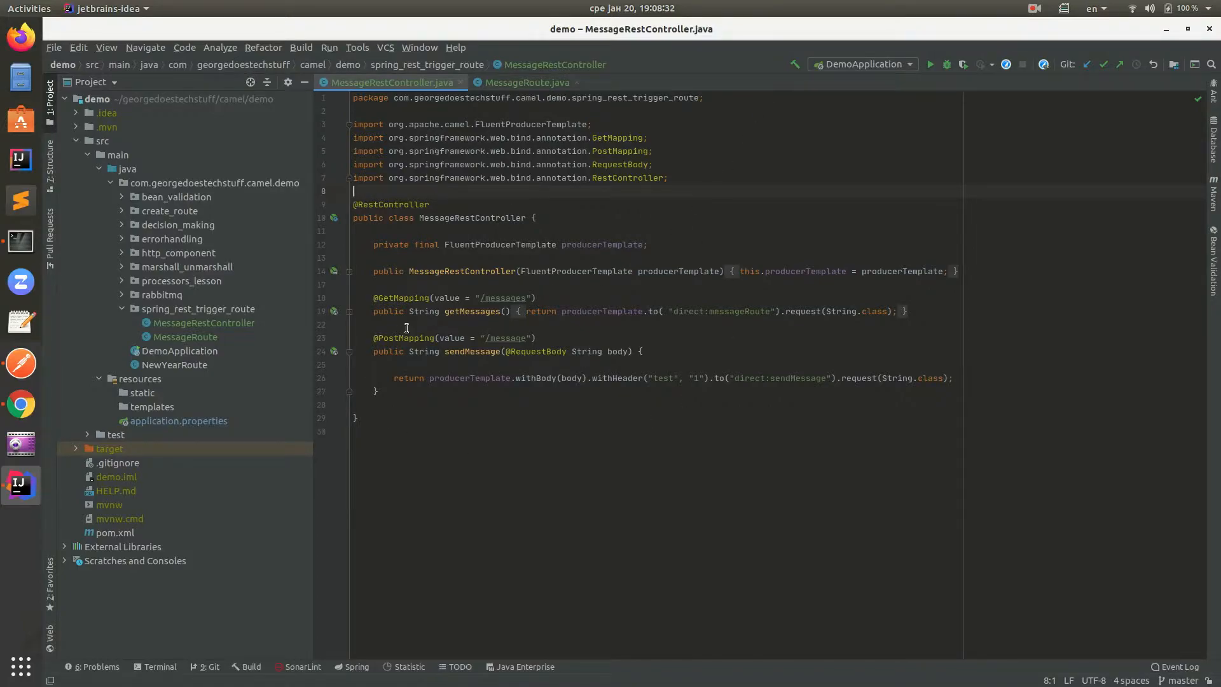
mouse_move(658, 441)
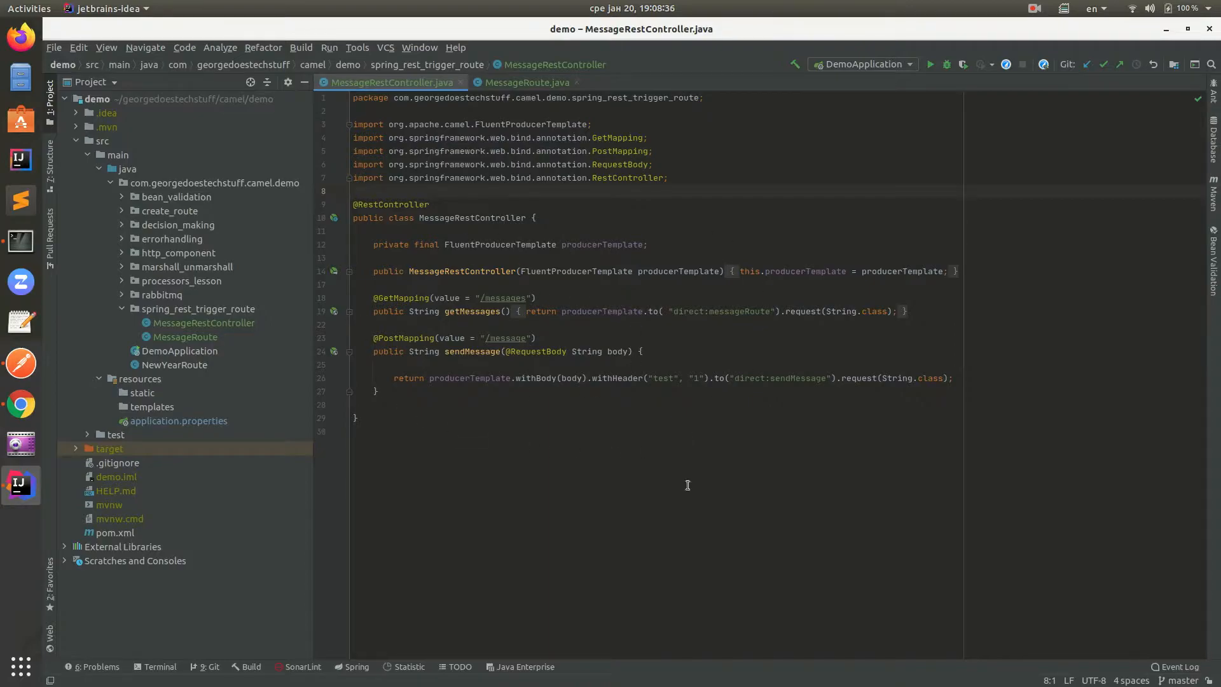
mouse_move(490, 115)
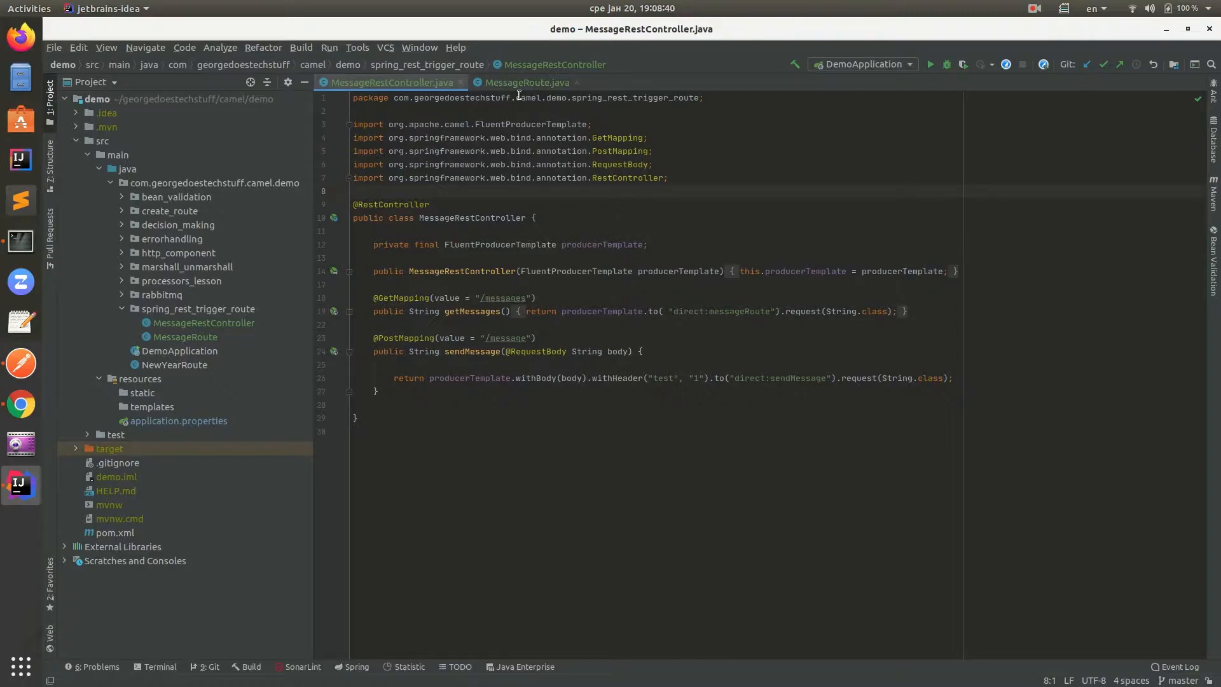
Highlight the FluentProducerTemplate type and producerTemplate usages in the controller's GET method
left_click(353, 191)
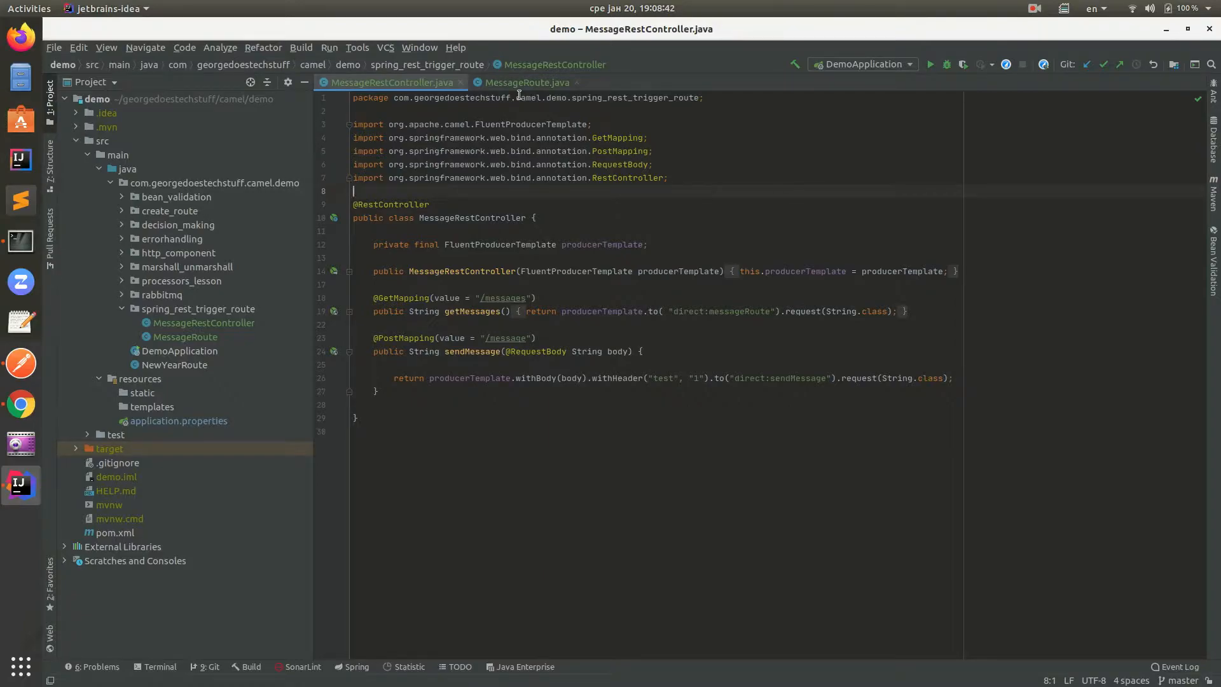
mouse_move(527, 82)
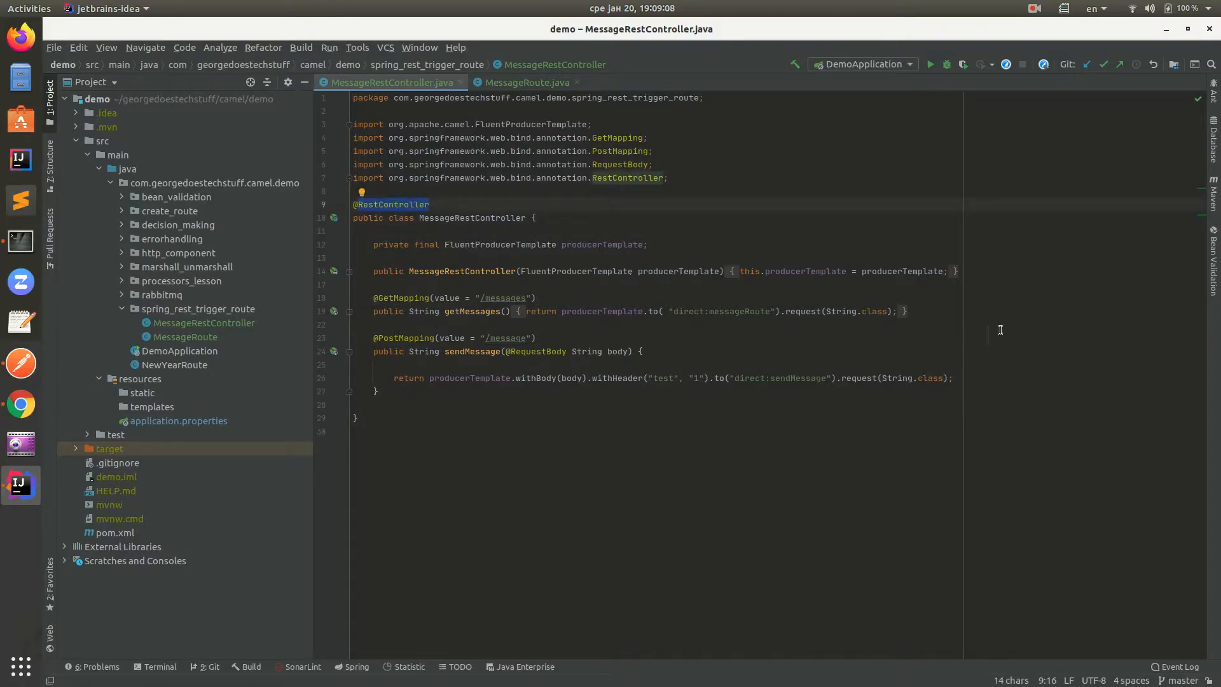
double_click(500, 244)
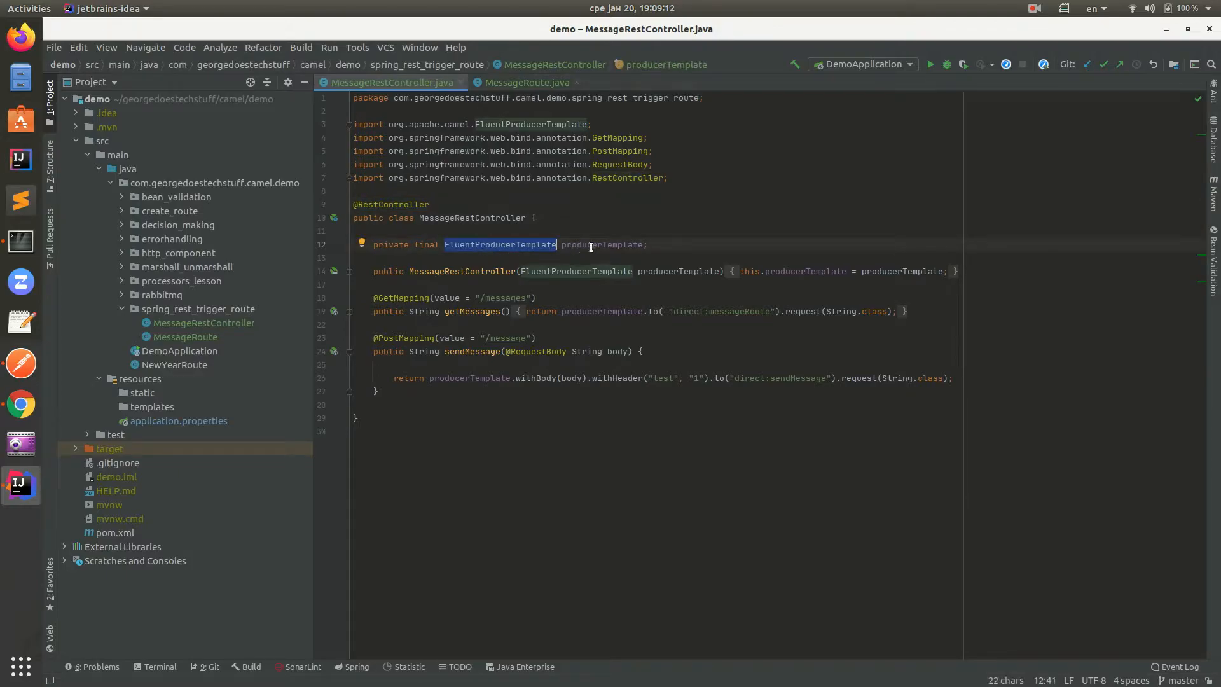
double_click(601, 244)
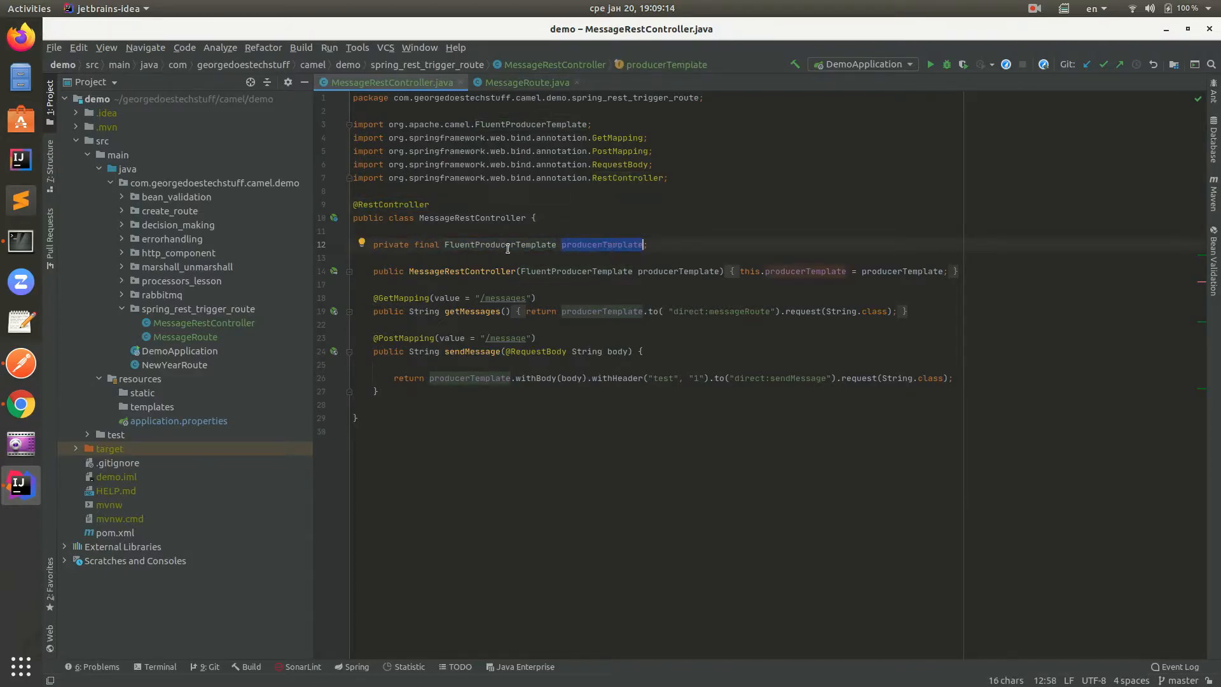
mouse_move(499, 243)
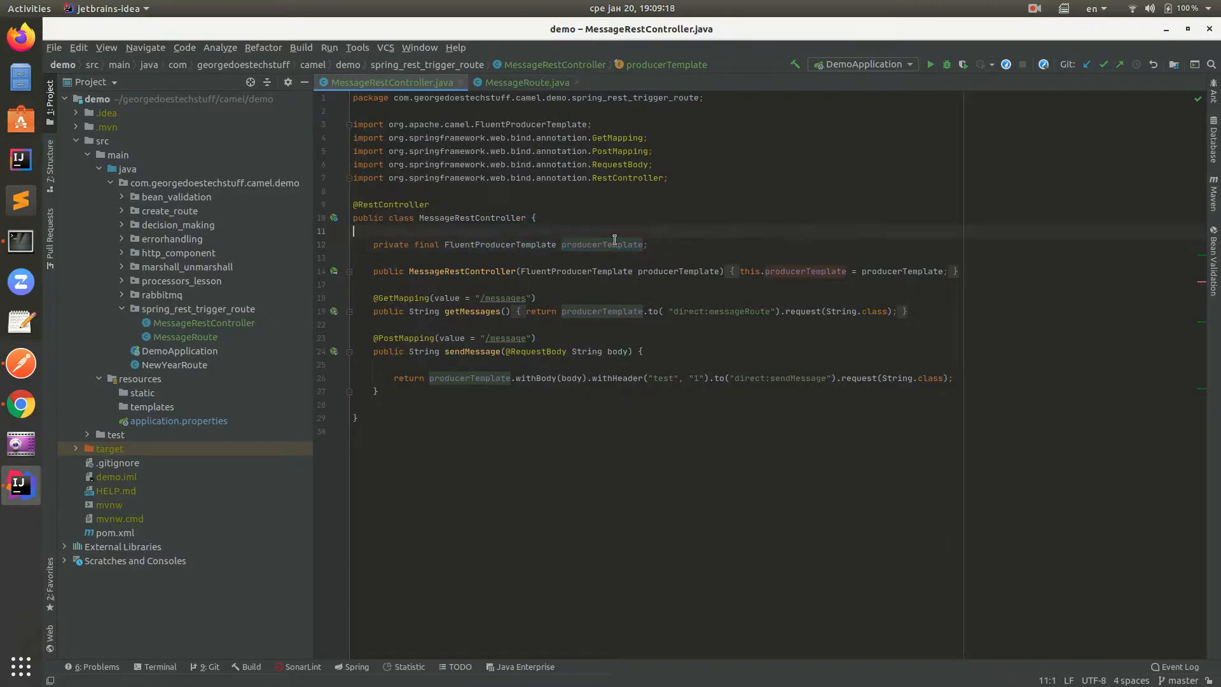
double_click(601, 311)
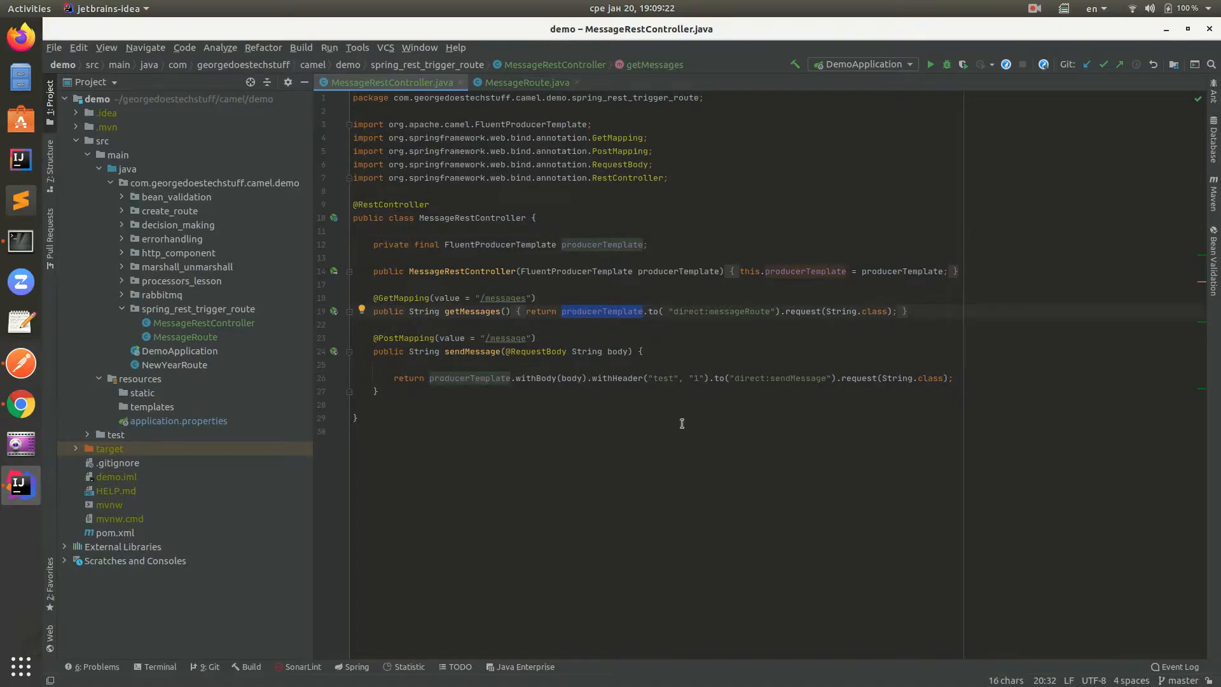
mouse_move(531, 82)
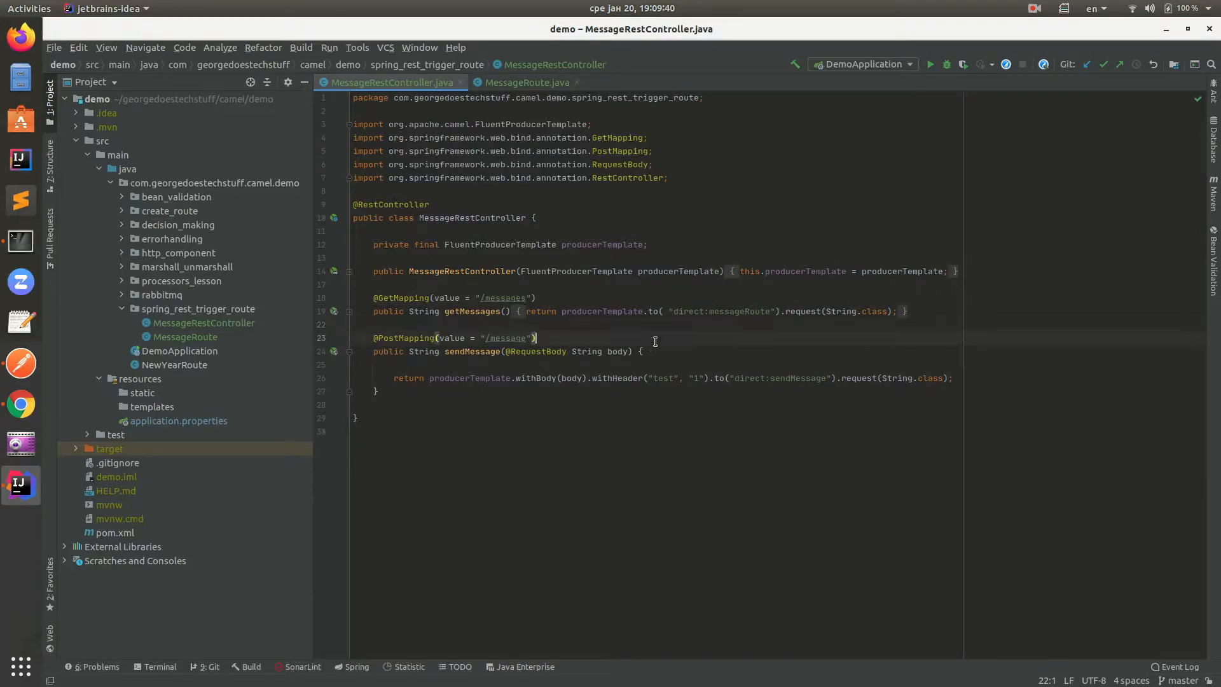
double_click(599, 311)
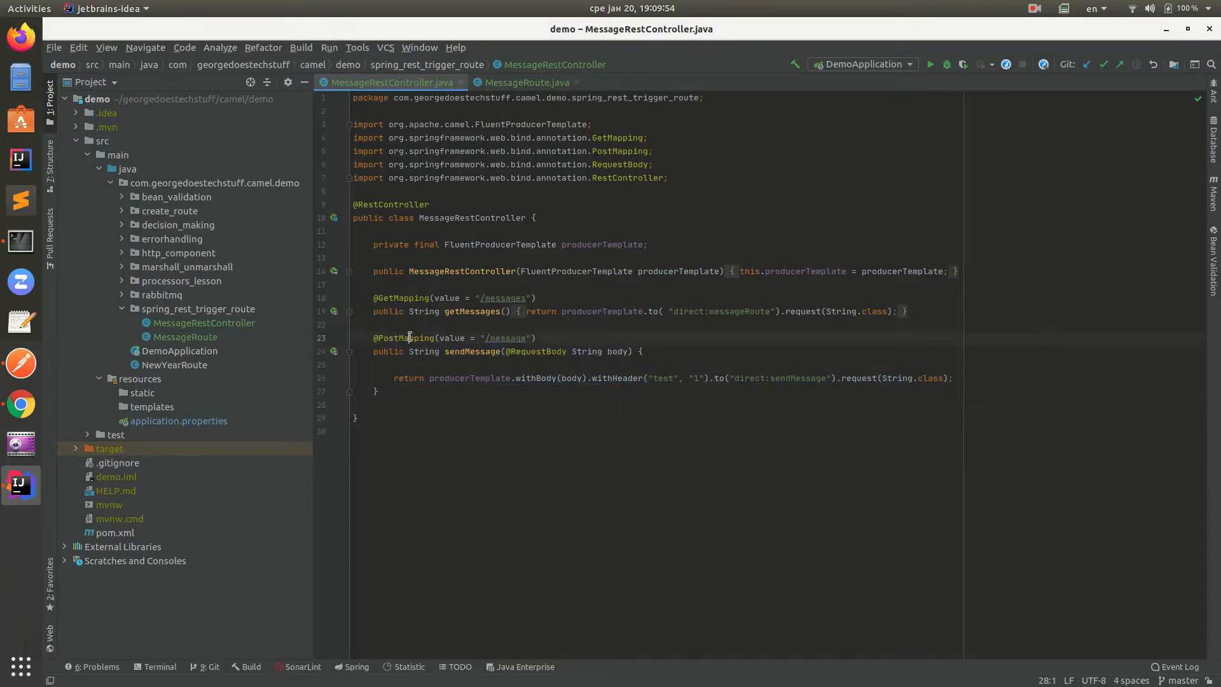
Highlight the sendMessage request body and call, and show the MessageRoute route definitions
left_click(464, 365)
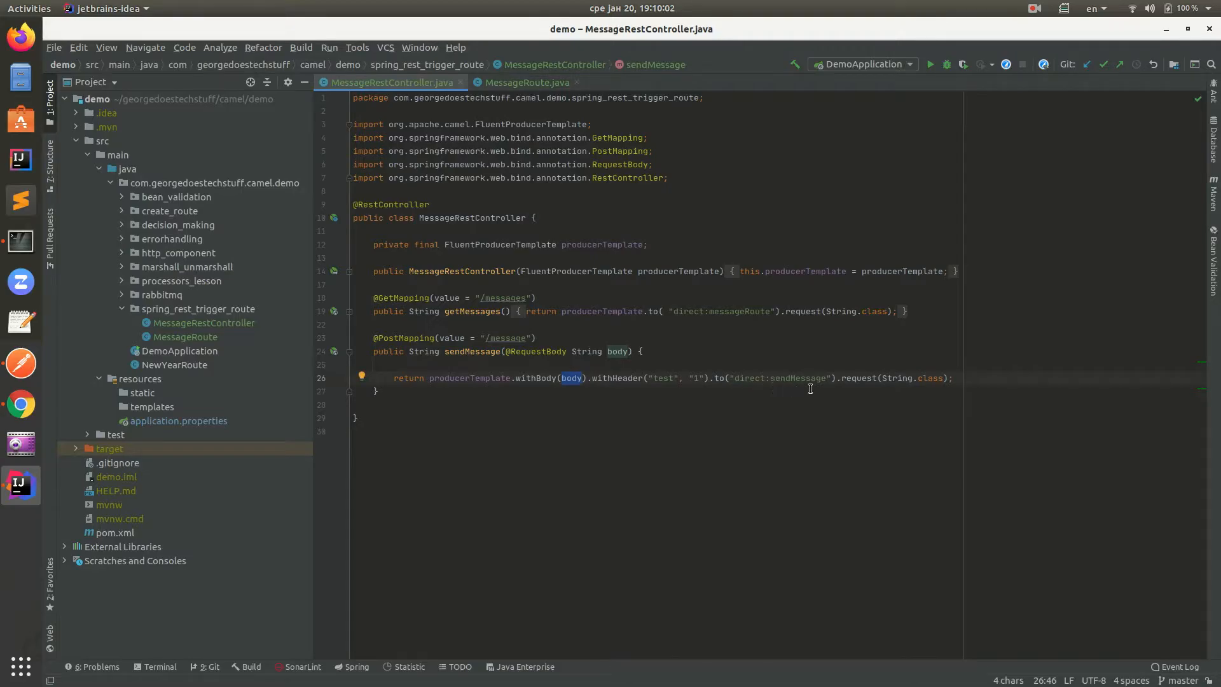
double_click(617, 378)
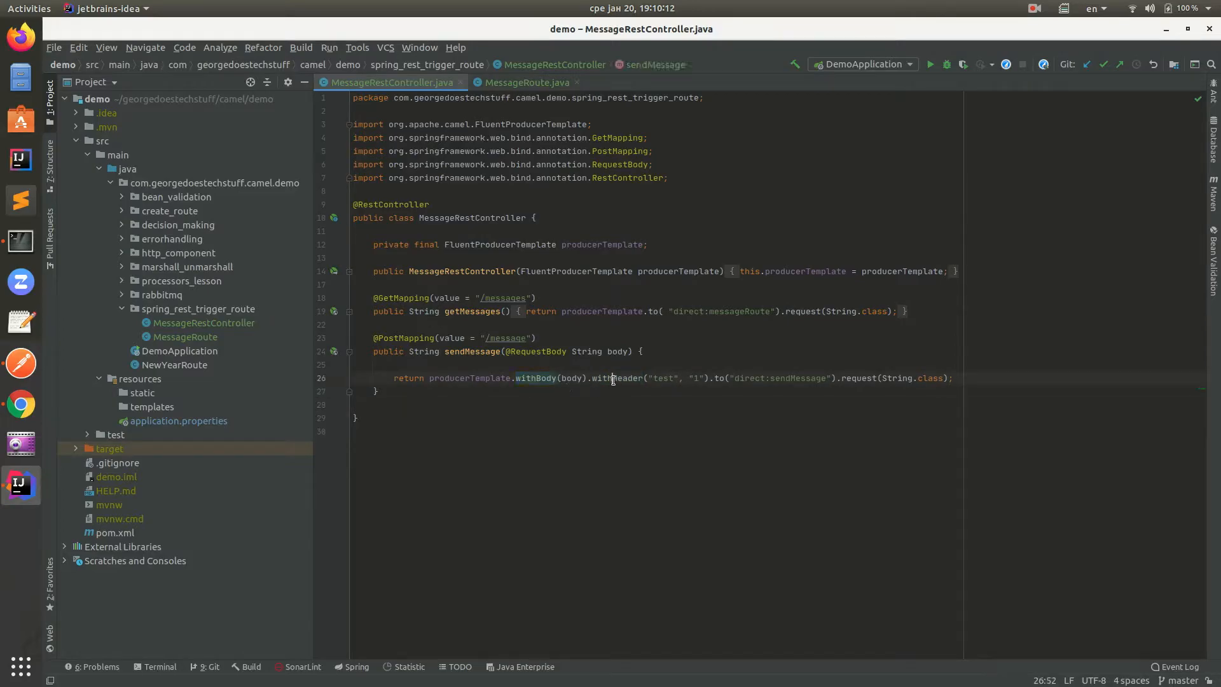
double_click(615, 378)
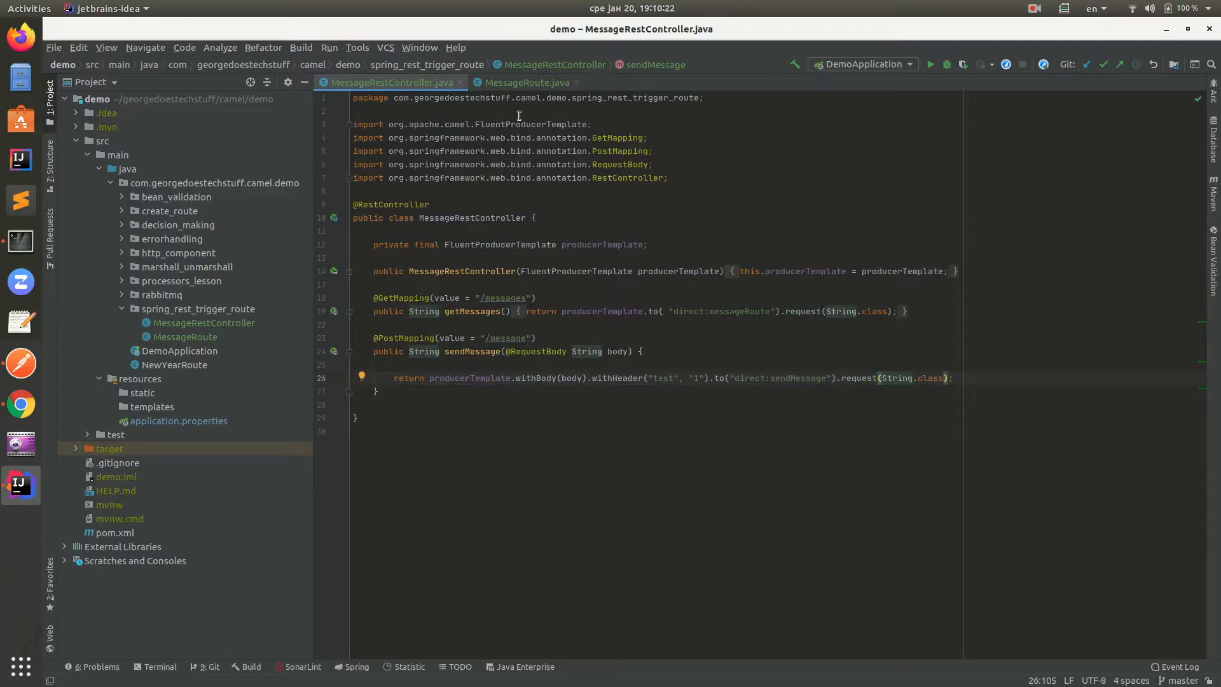
mouse_move(476, 533)
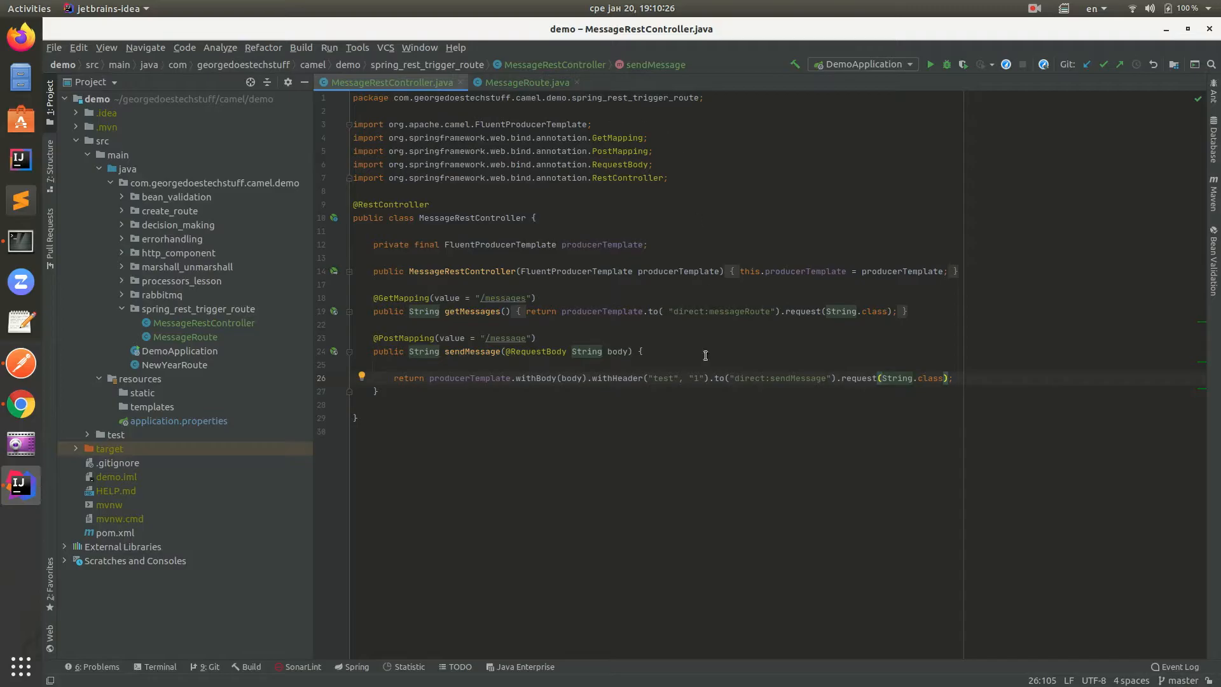
left_click(526, 82)
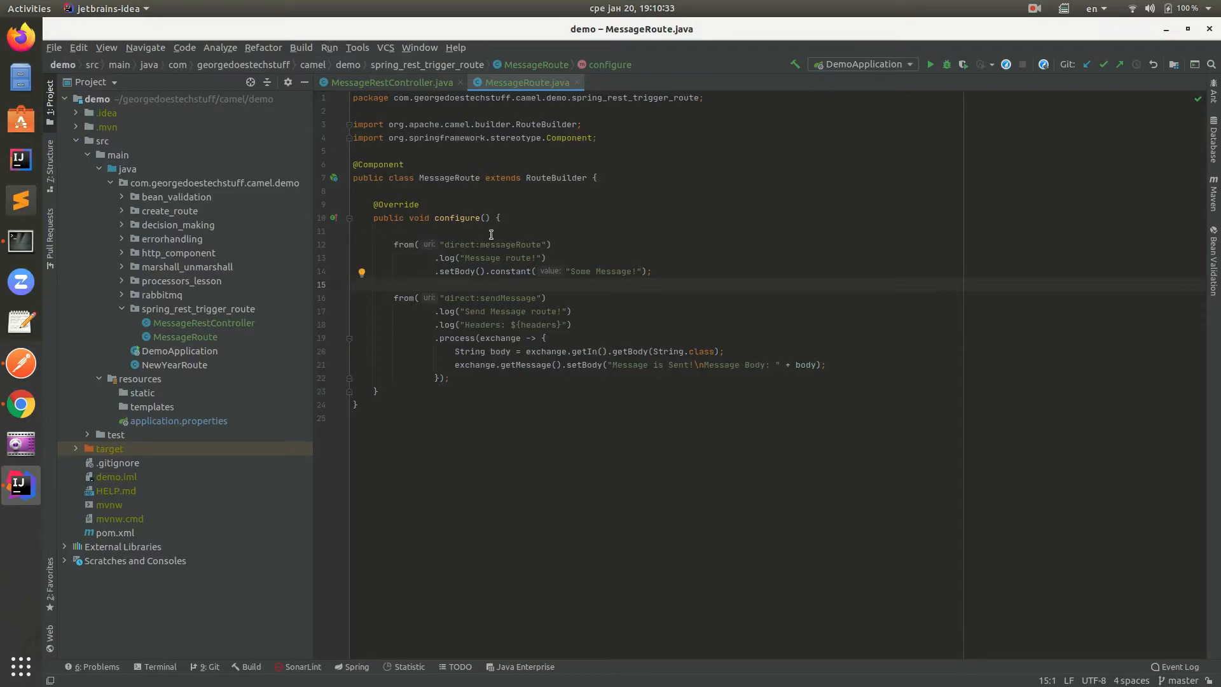
left_click(766, 230)
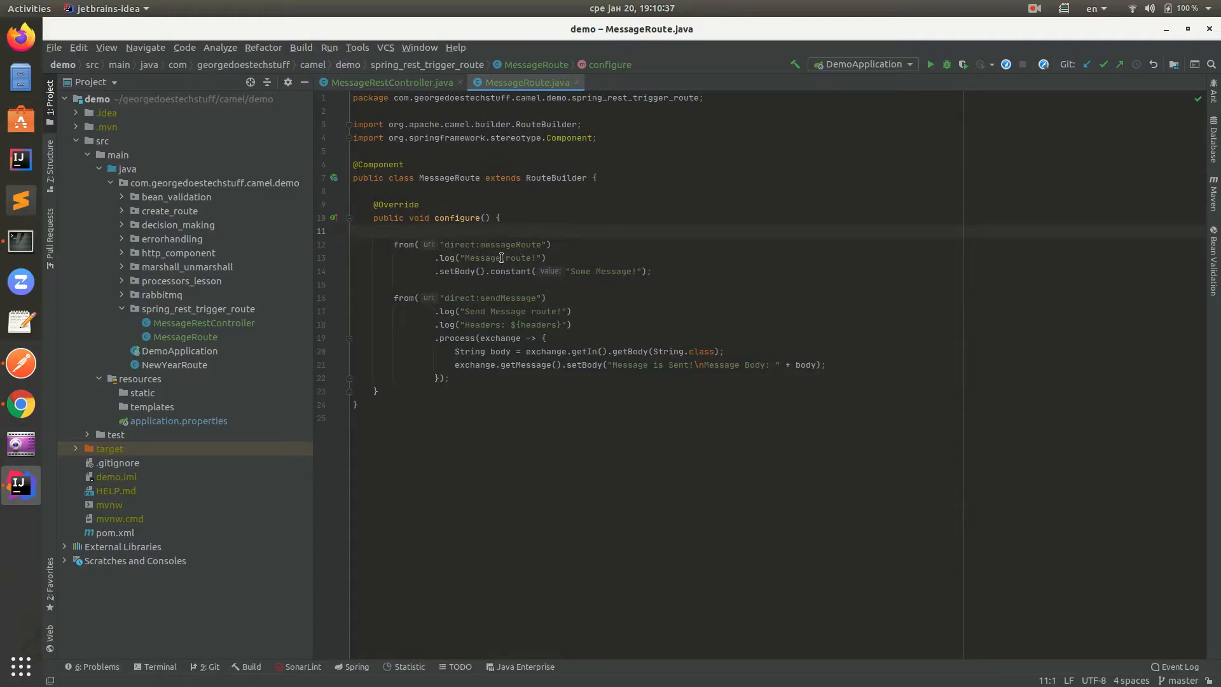
double_click(503, 258)
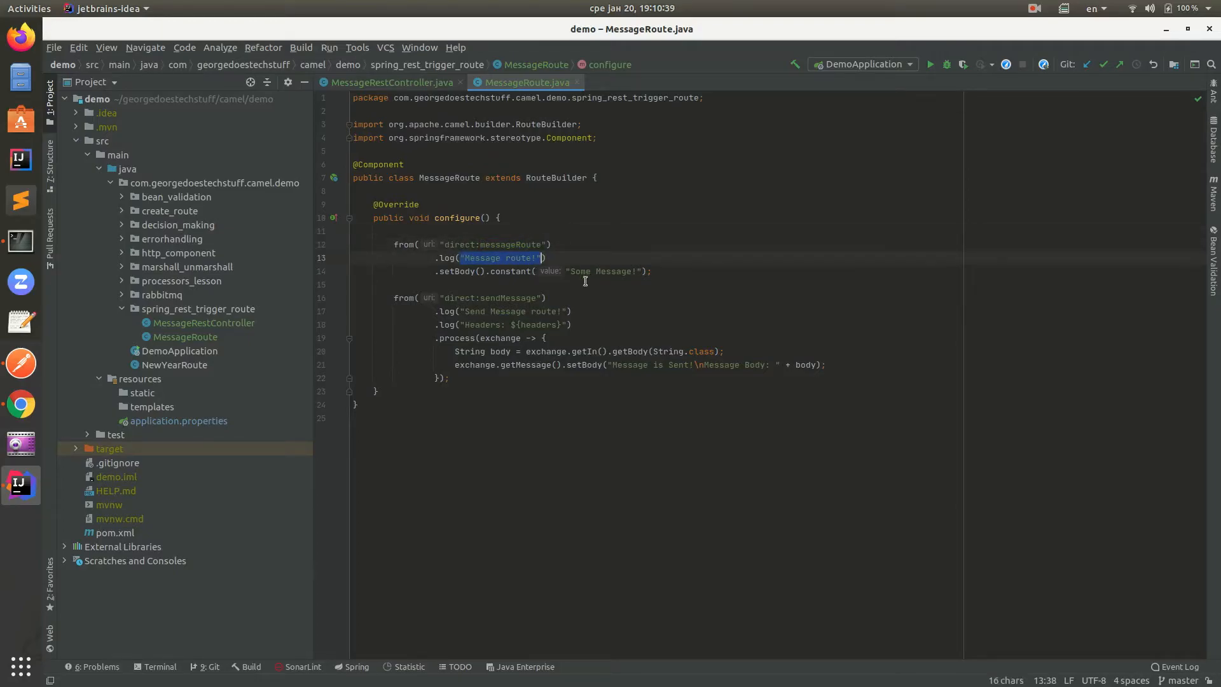
double_click(580, 271)
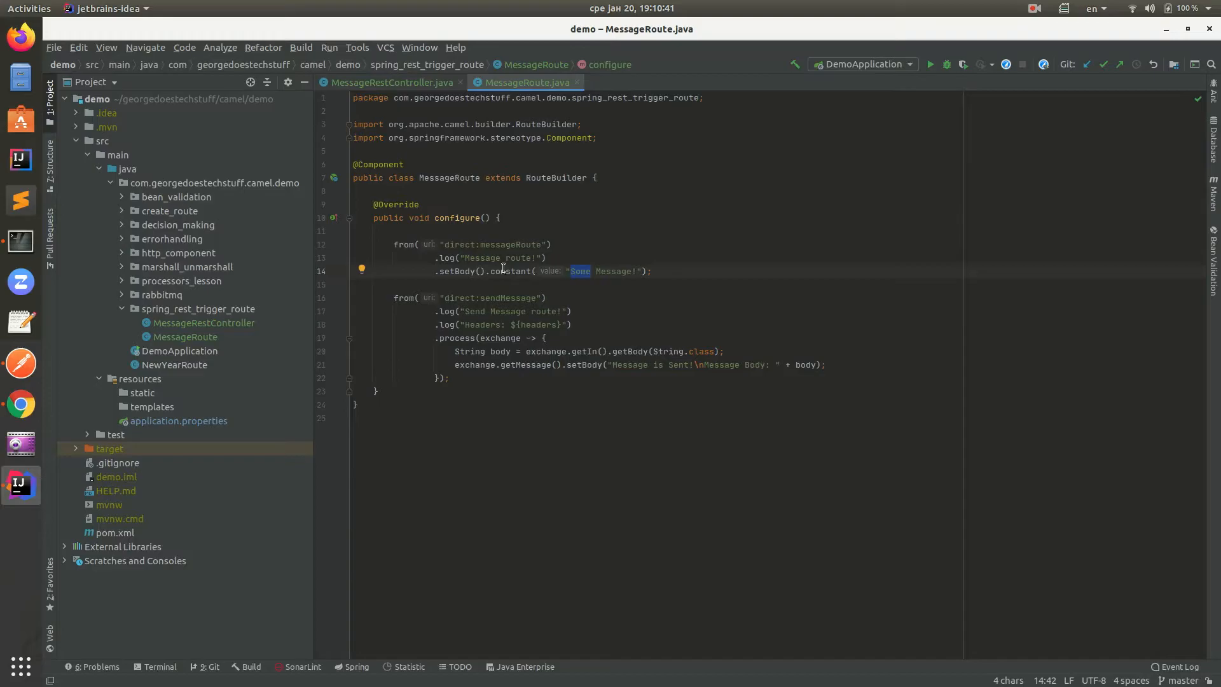
double_click(612, 271)
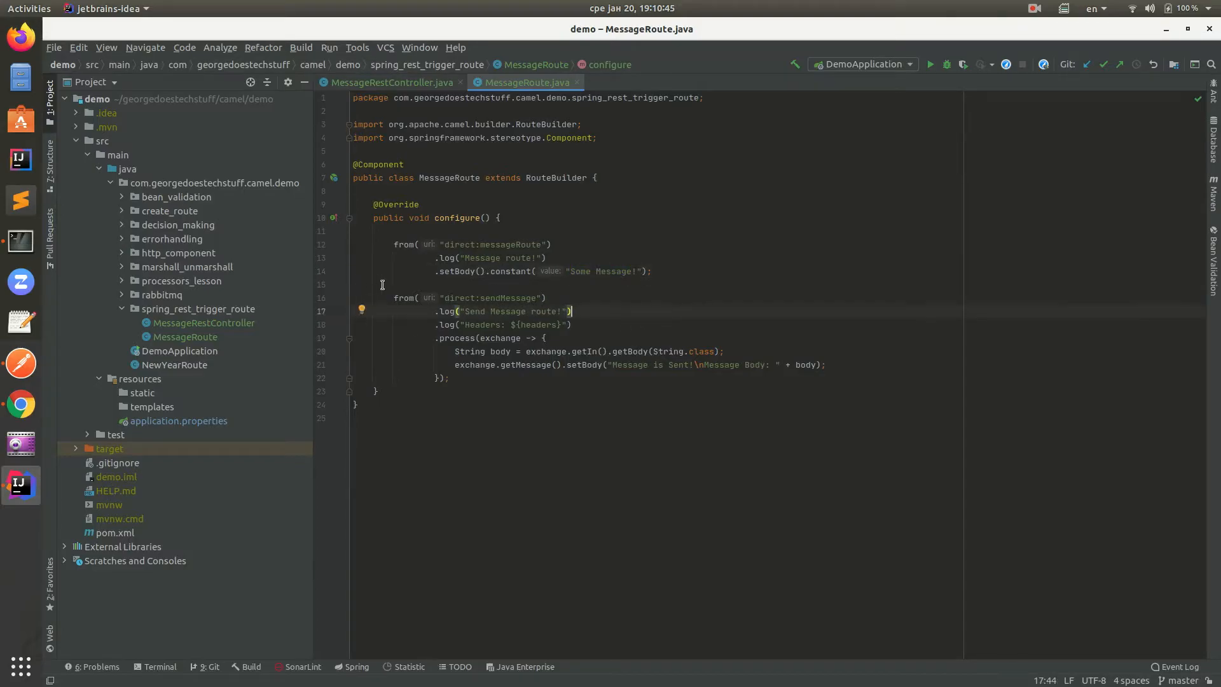
mouse_move(454, 298)
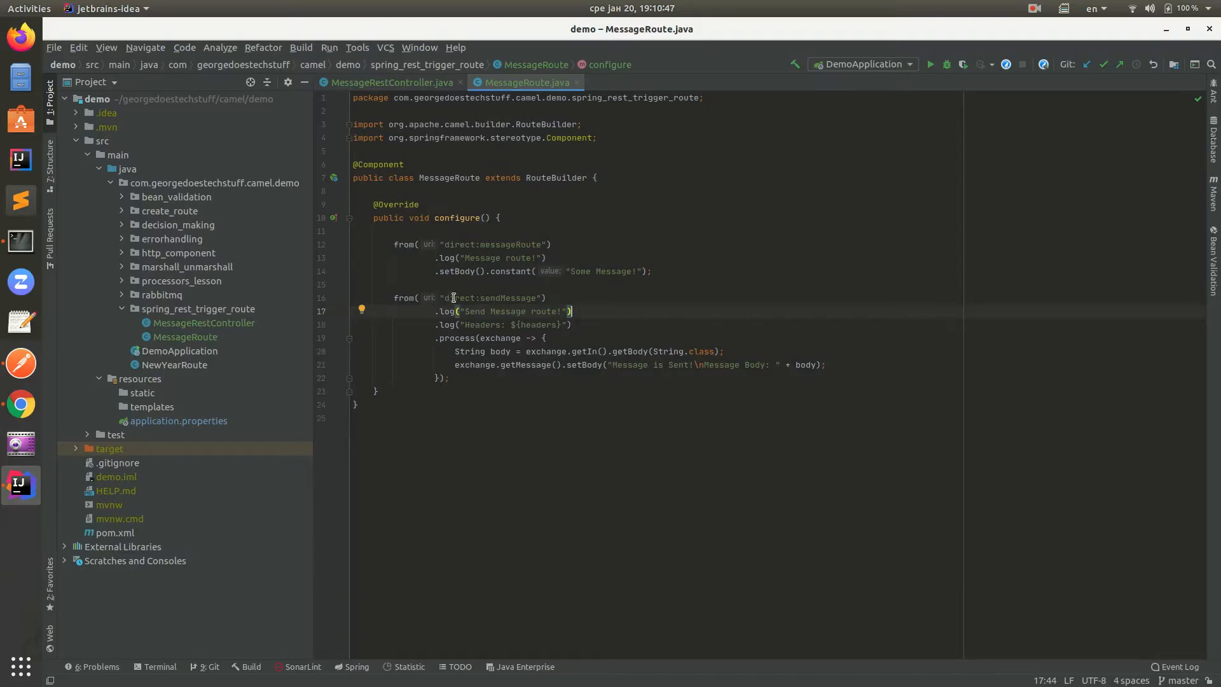
mouse_move(513, 298)
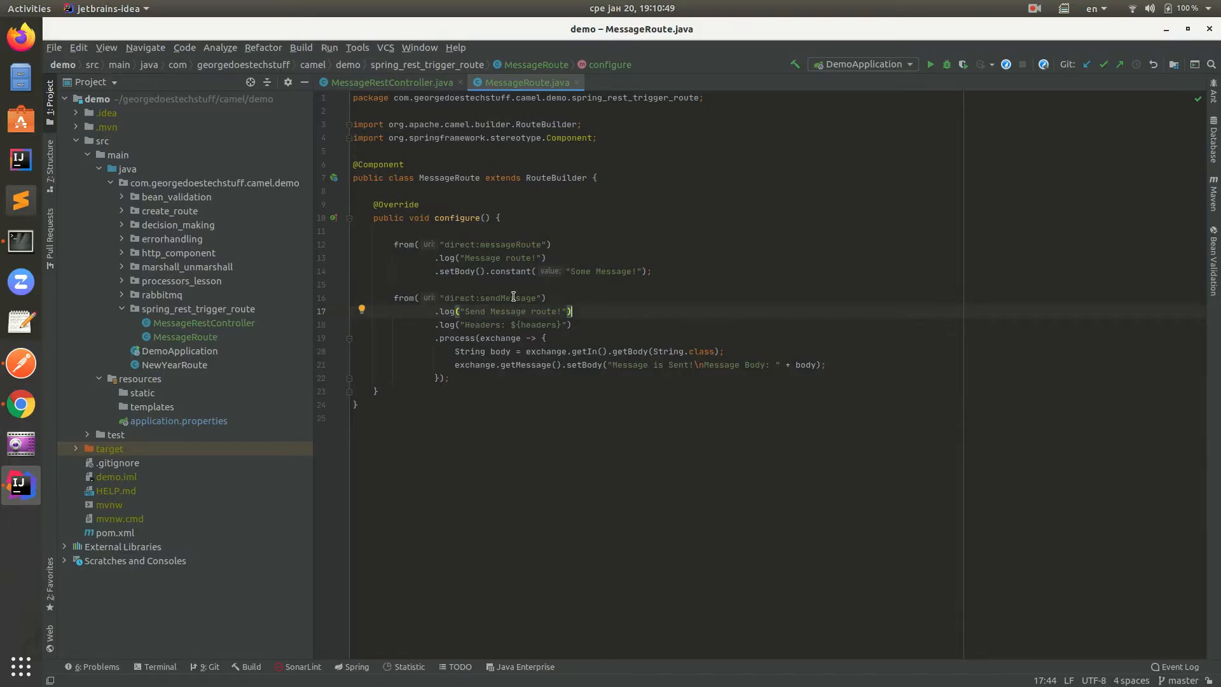
double_click(507, 298)
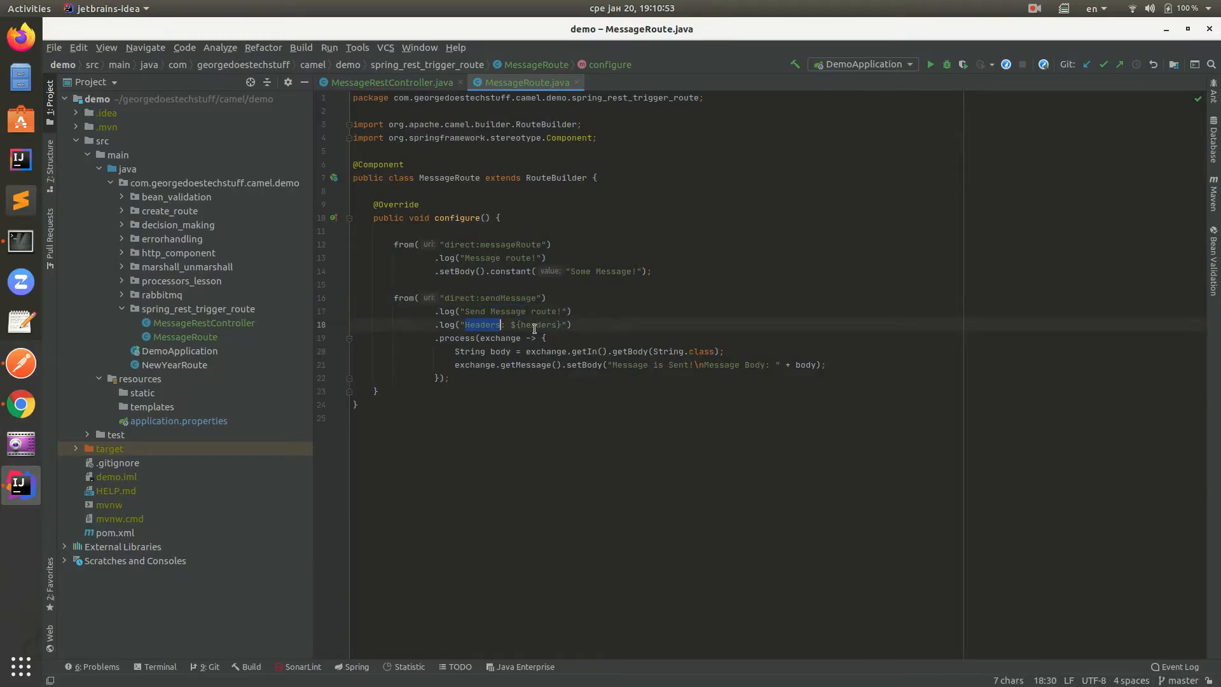
left_click(388, 82)
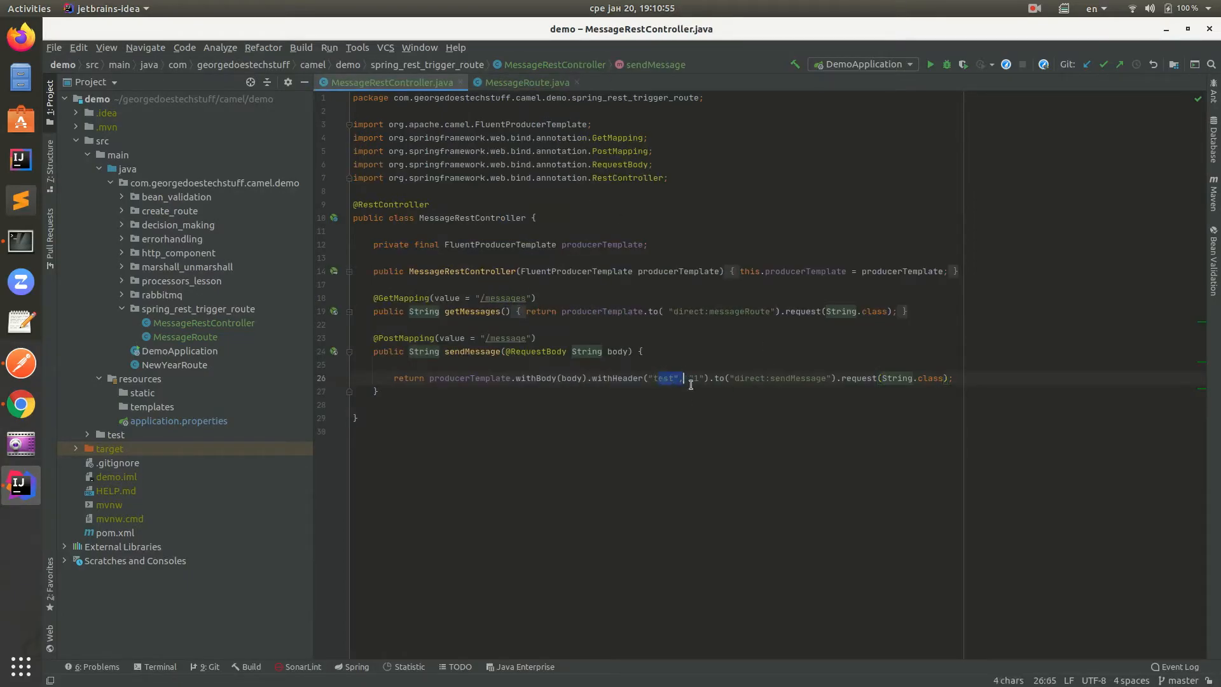
left_click(525, 82)
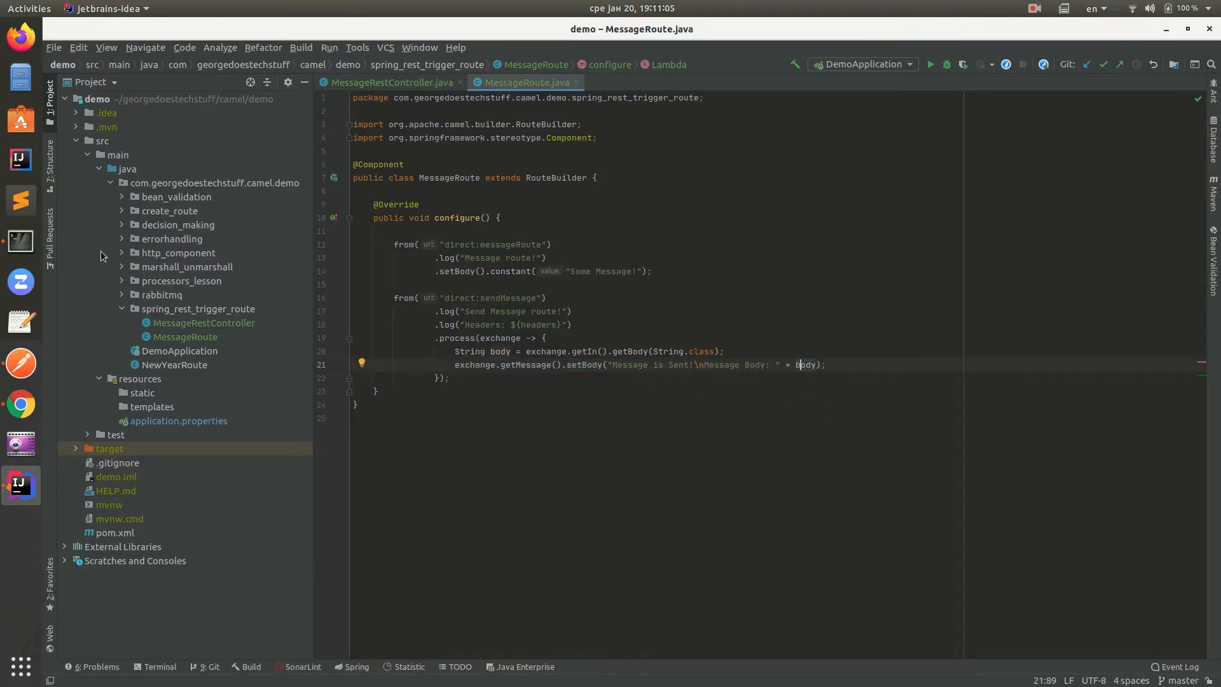
left_click(391, 82)
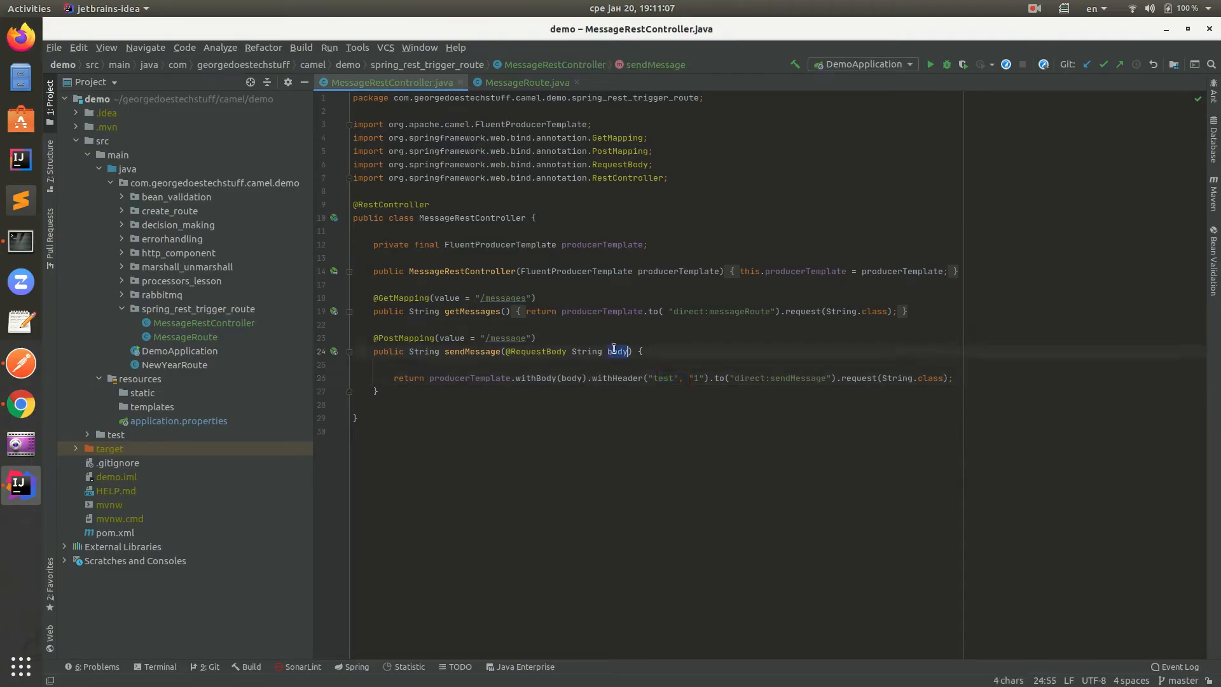
left_click(827, 337)
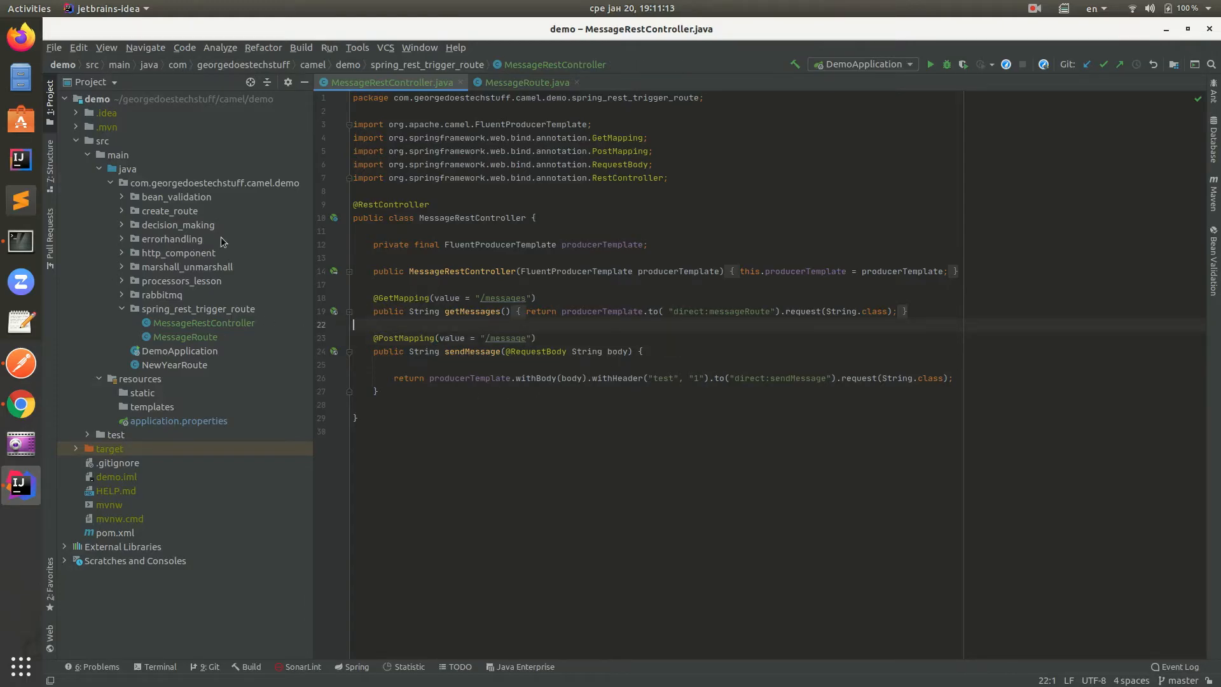
Select DemoApplication in the Project tree and bring up its run actions
left_click(178, 351)
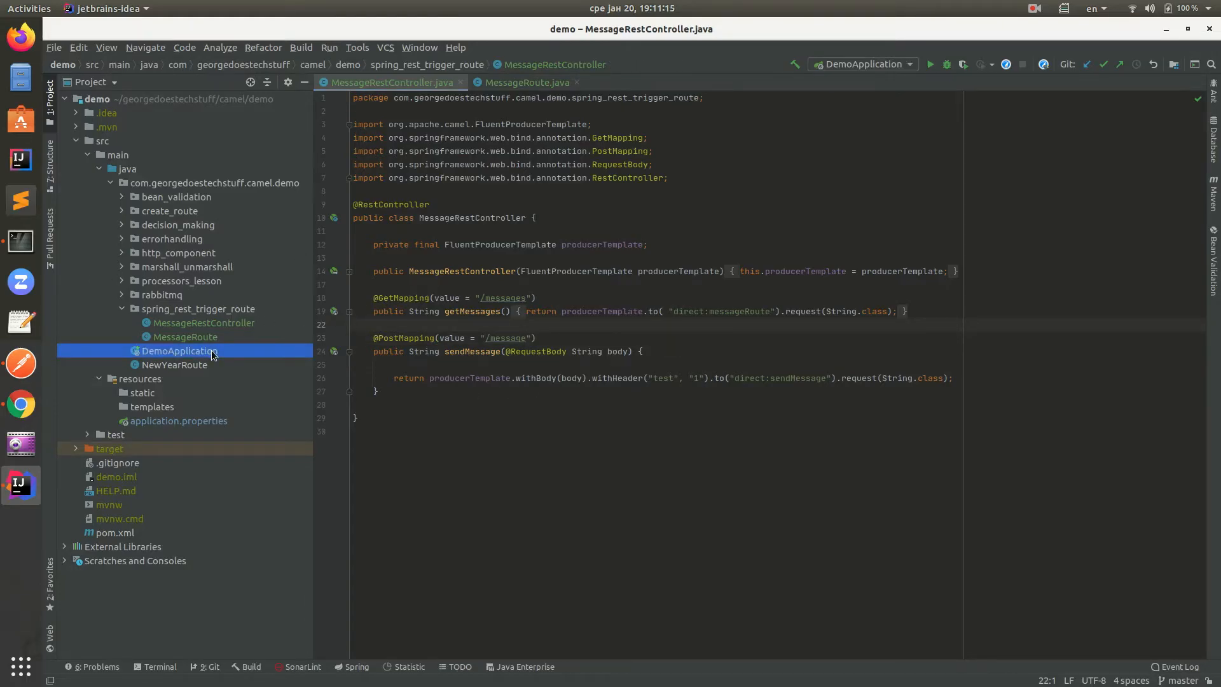
right_click(179, 350)
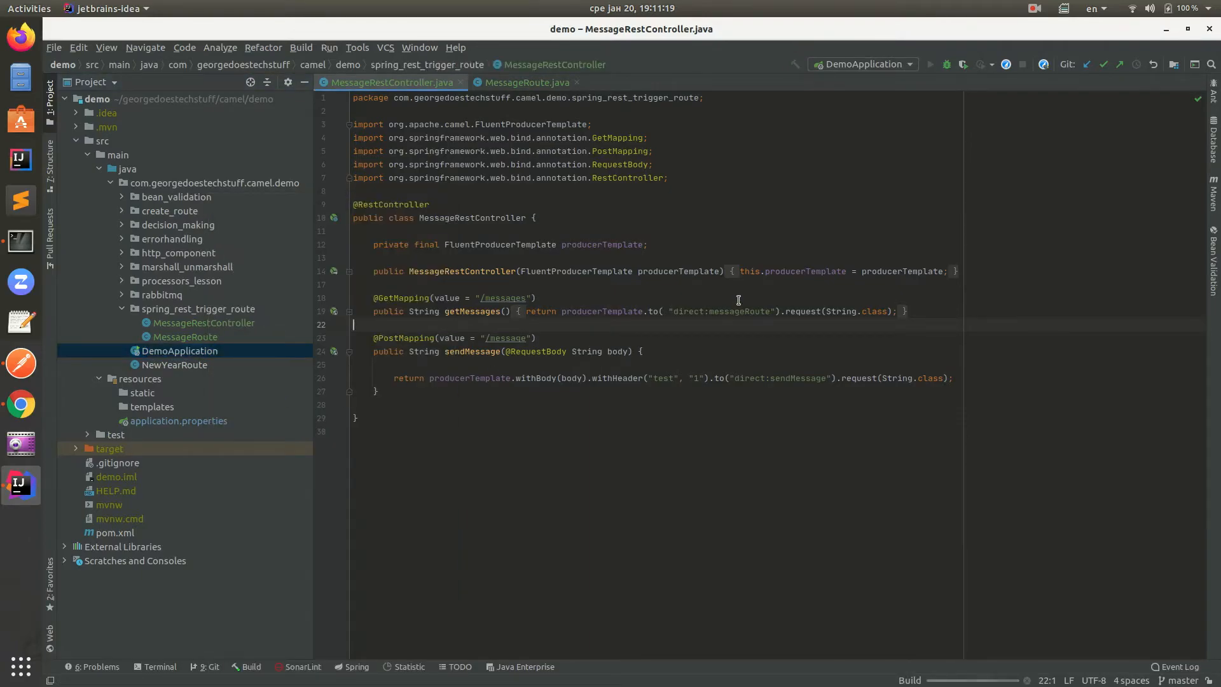
mouse_move(28, 382)
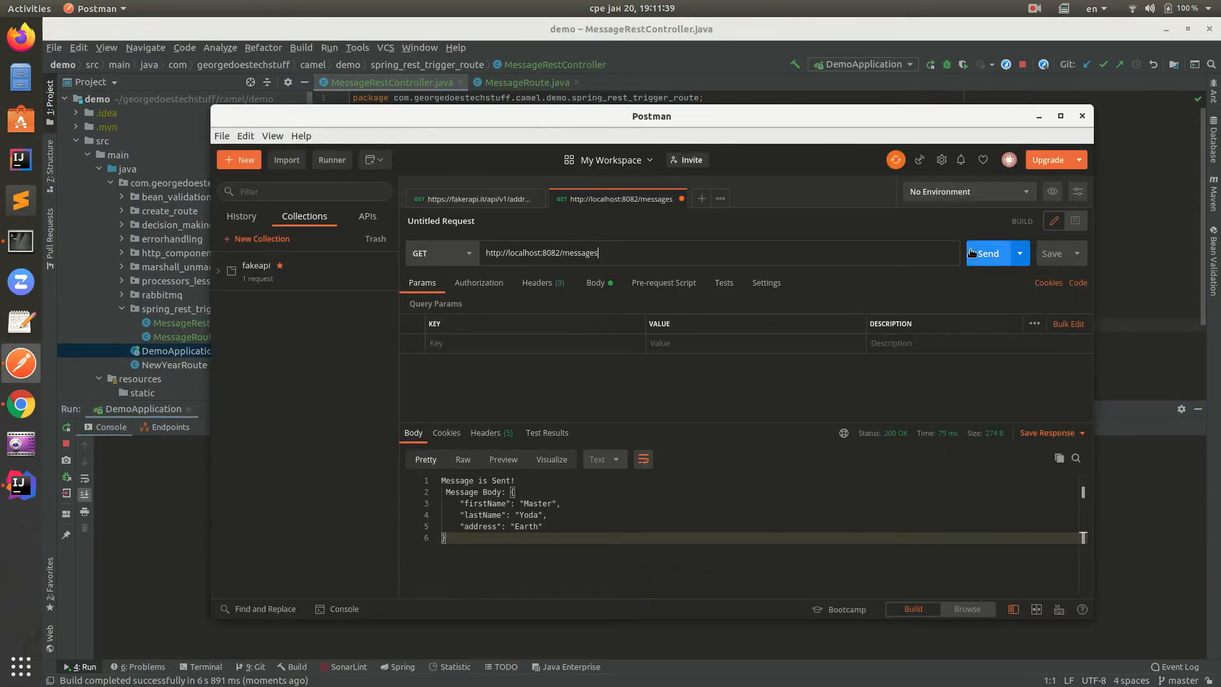
Send GET localhost:8082/messages, then switch the request method to POST
left_click(986, 253)
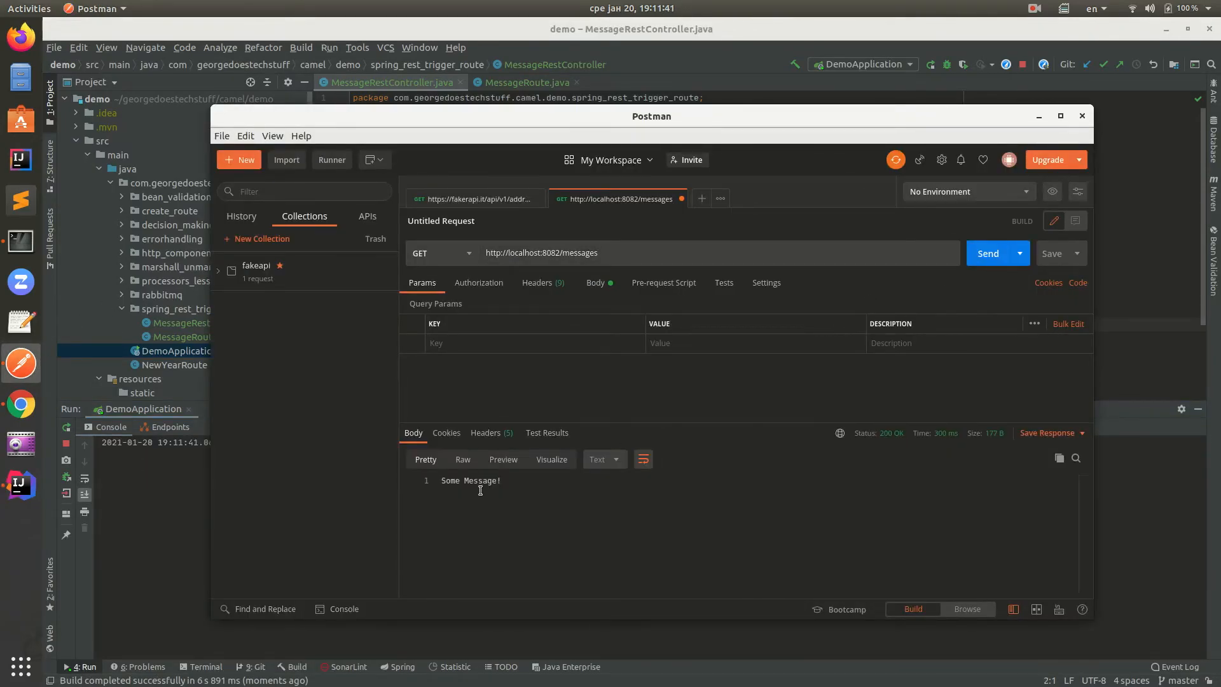
left_click(438, 253)
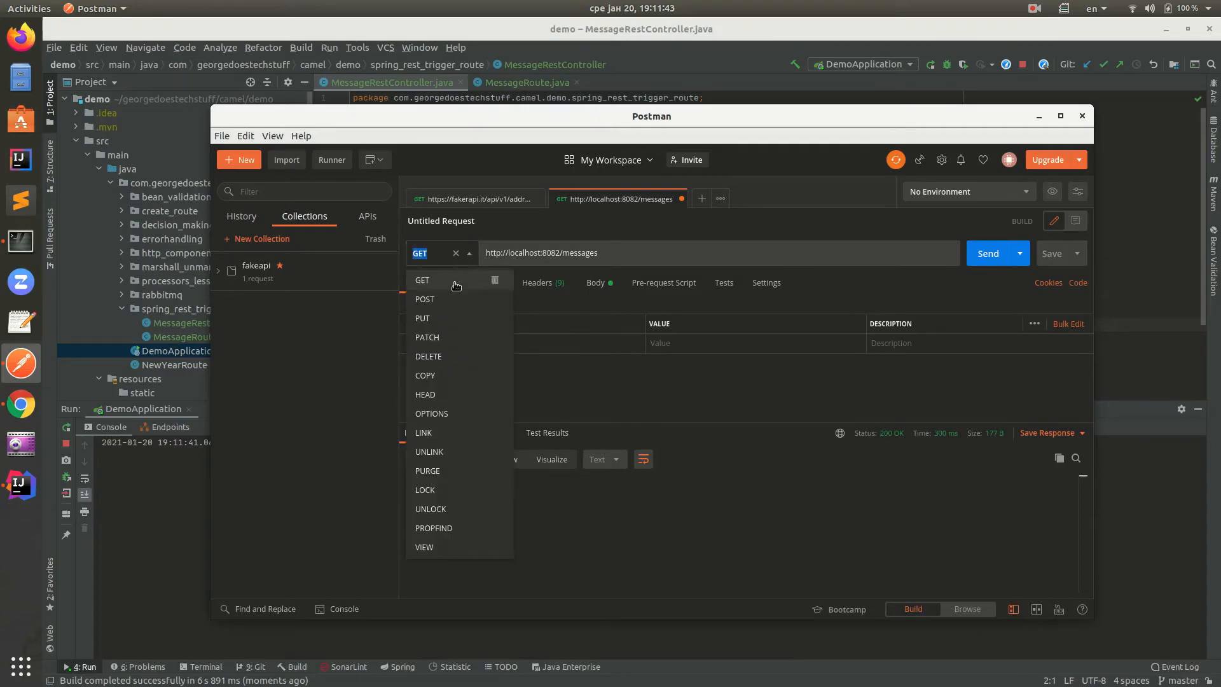
left_click(425, 299)
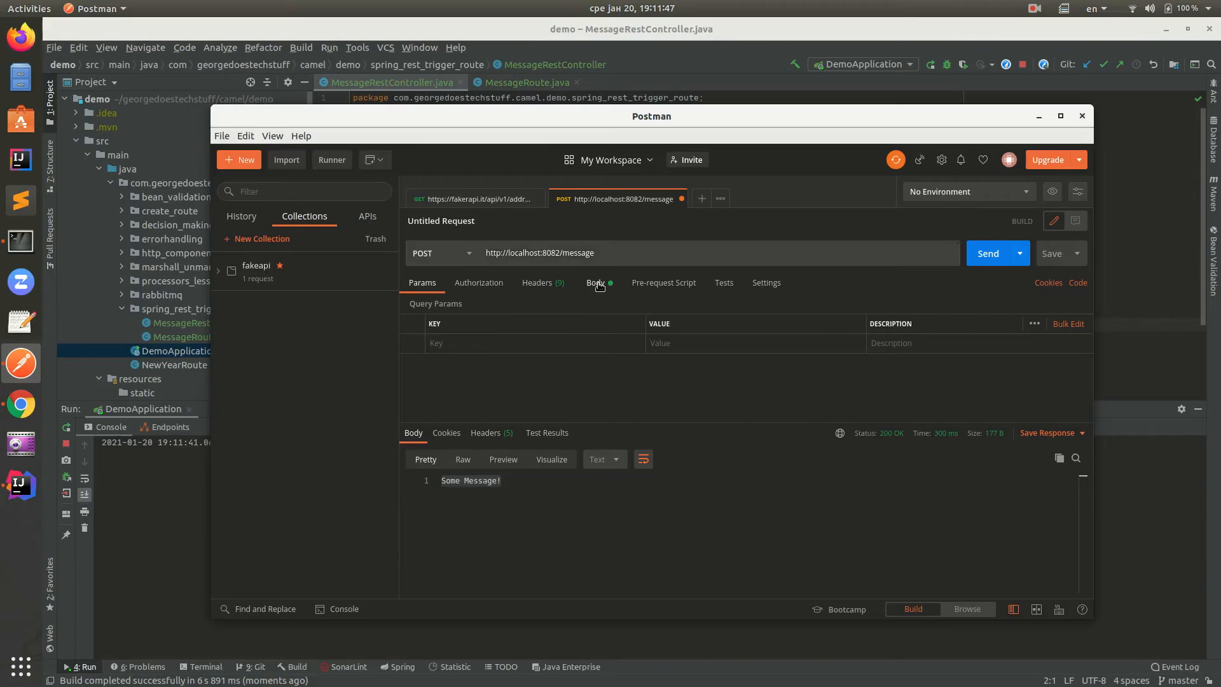
POST the Master Yoda JSON body to /message and highlight the 'Message is Sent!' response
left_click(595, 282)
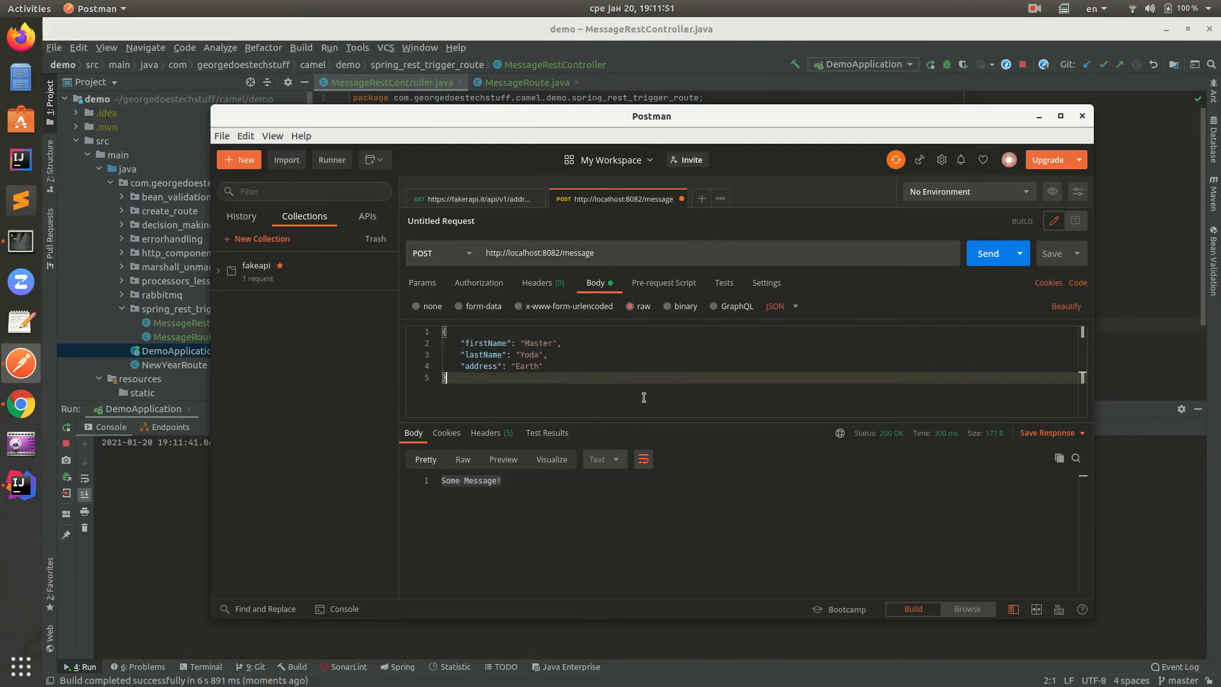
mouse_move(930, 289)
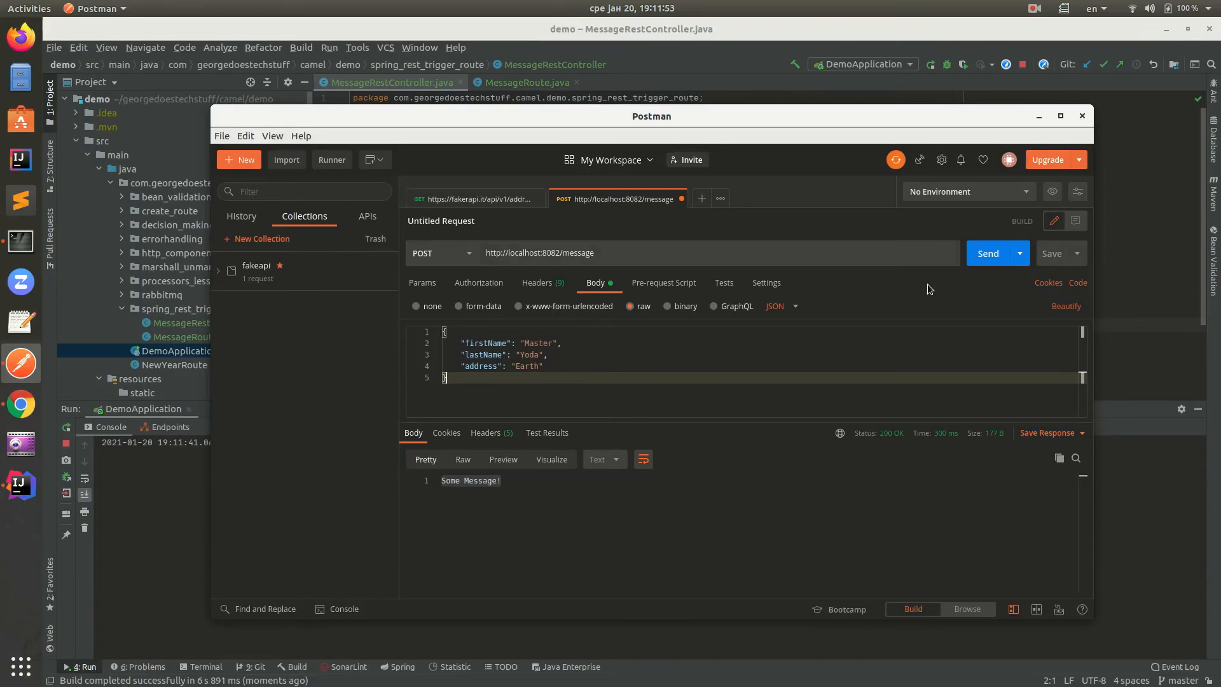
mouse_move(988, 253)
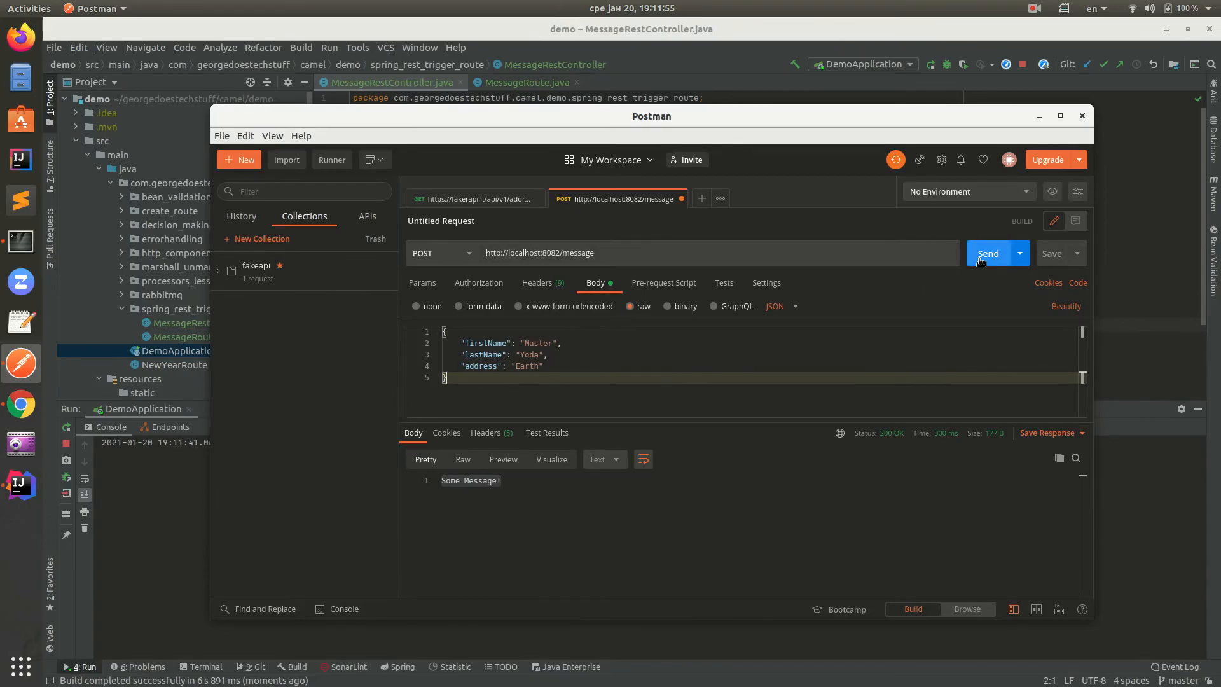
left_click(988, 253)
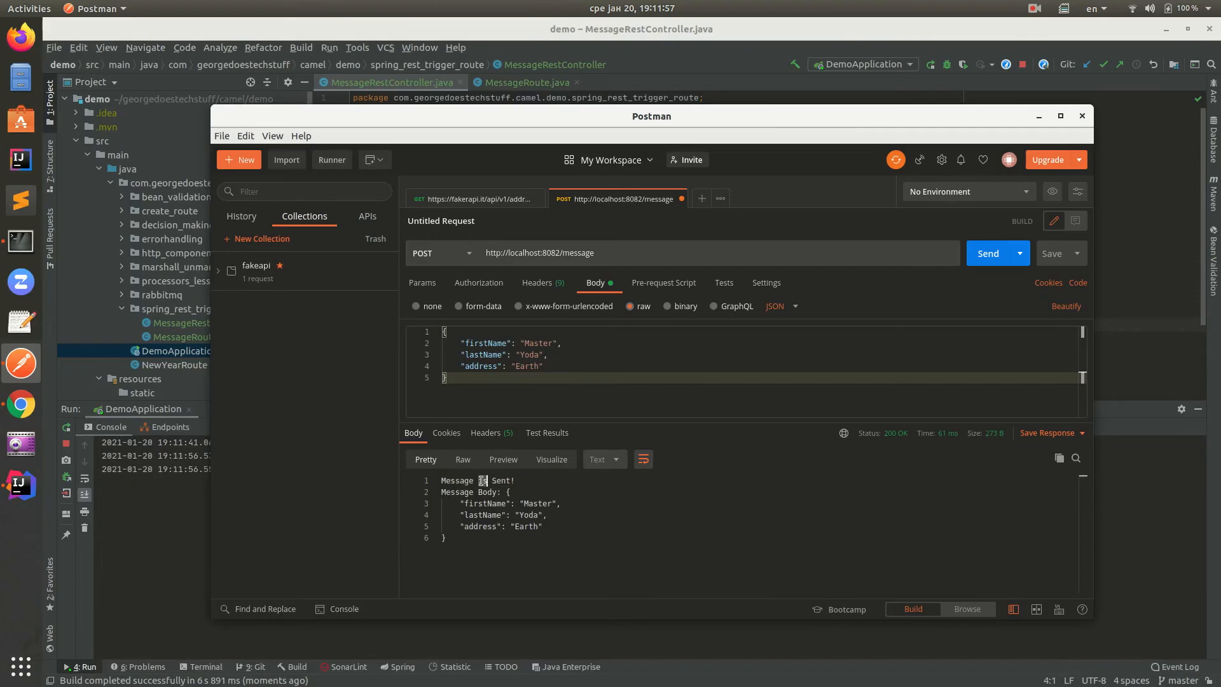
double_click(476, 481)
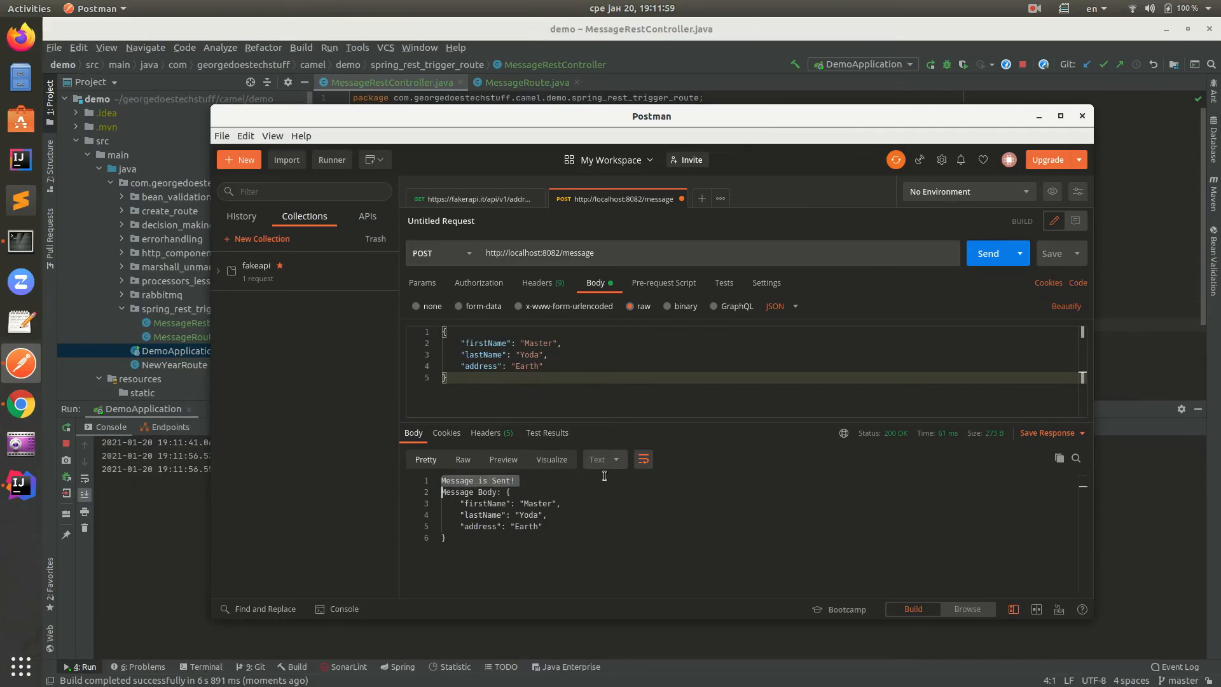
mouse_move(459, 507)
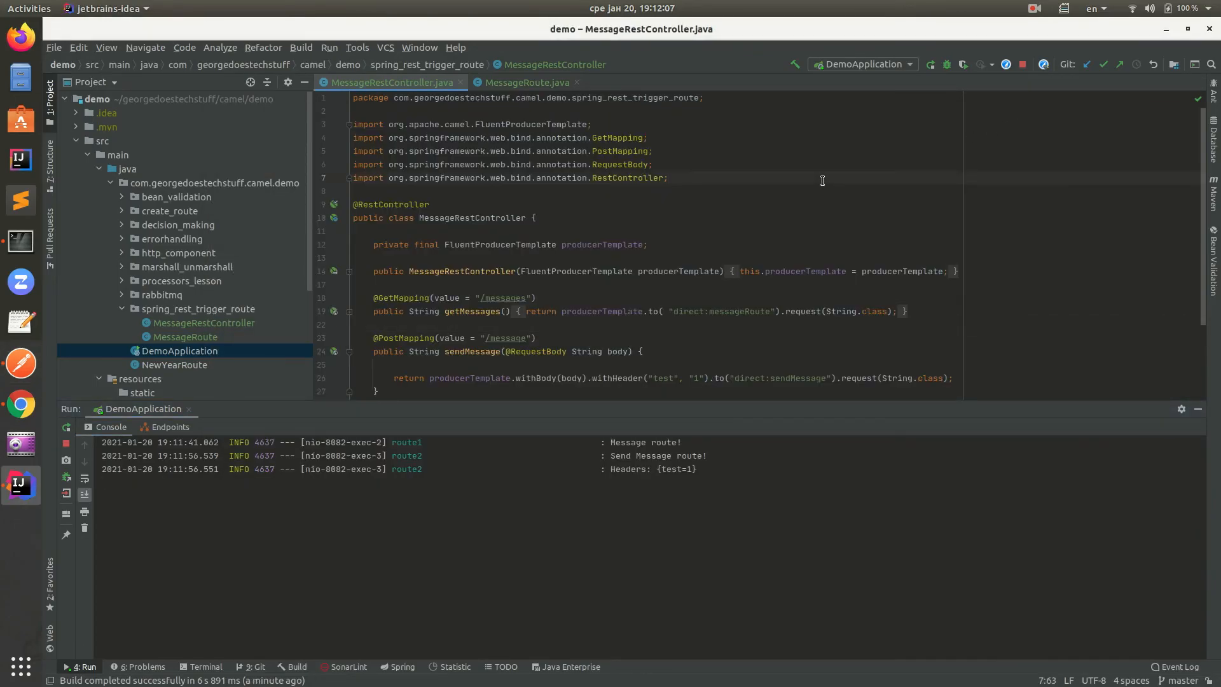
mouse_move(735, 216)
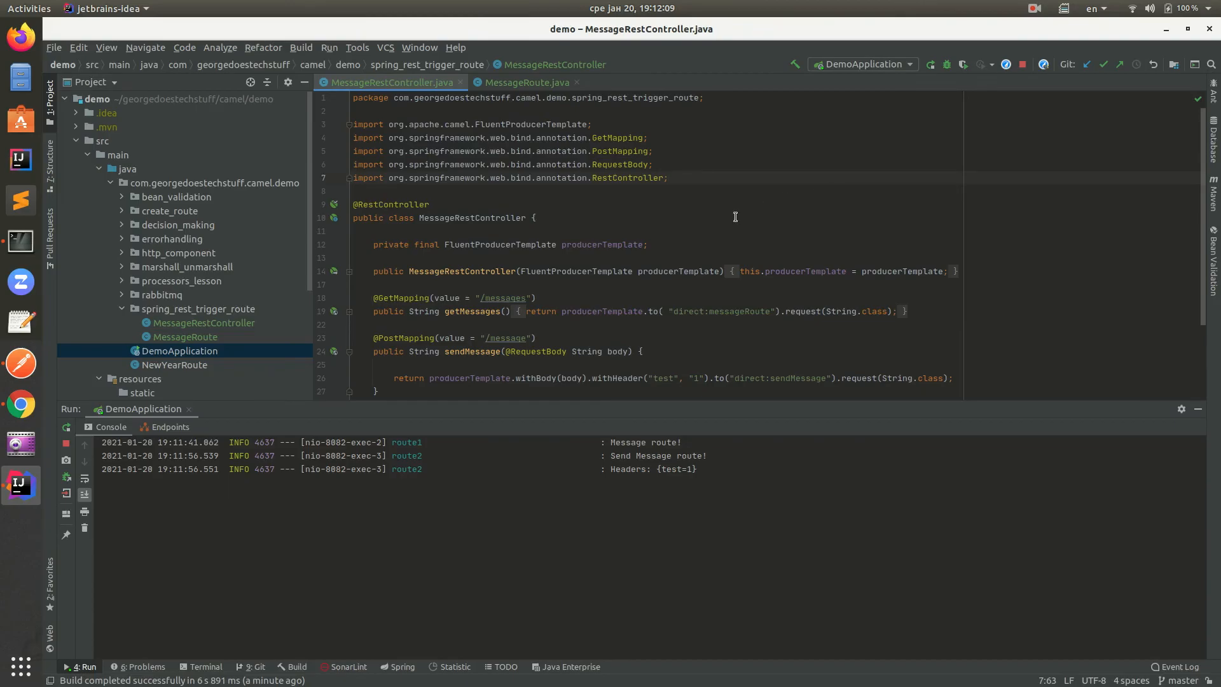
left_click(667, 178)
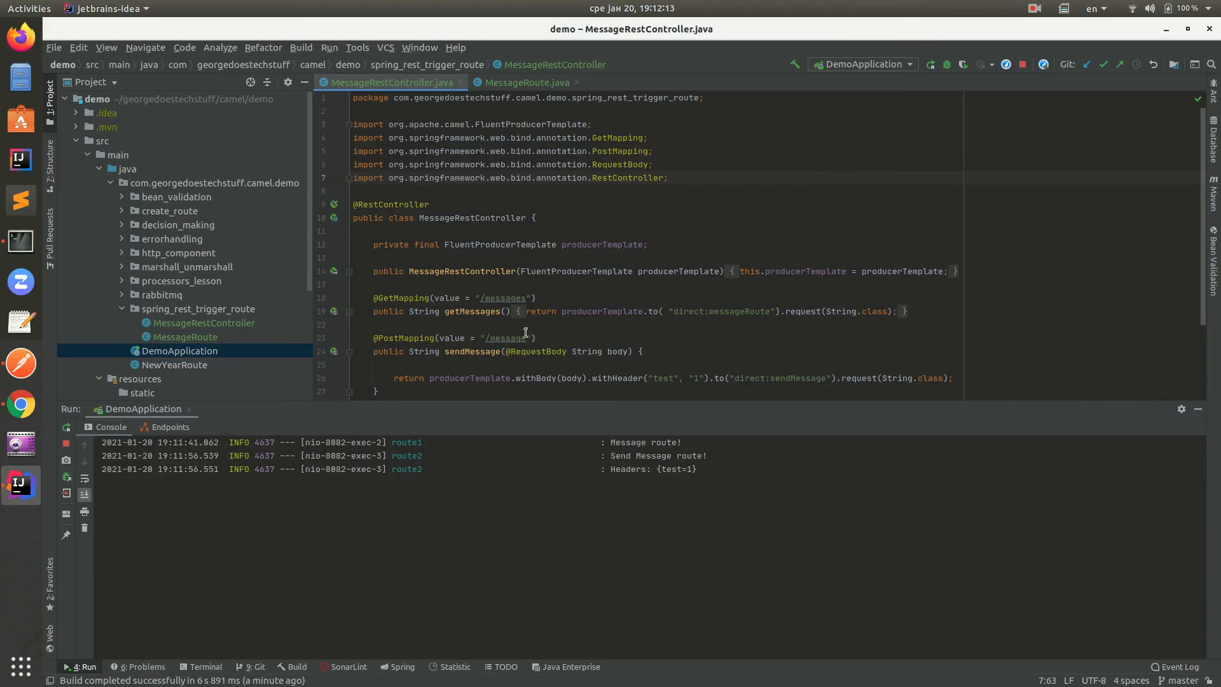
mouse_move(776, 412)
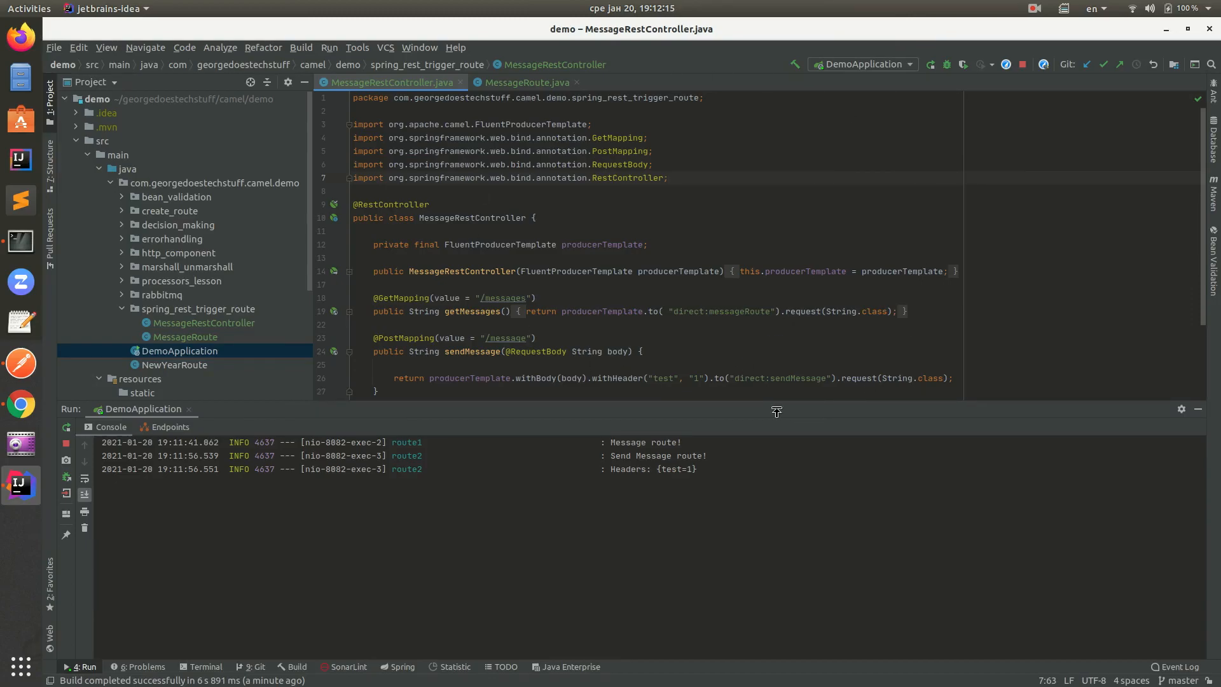